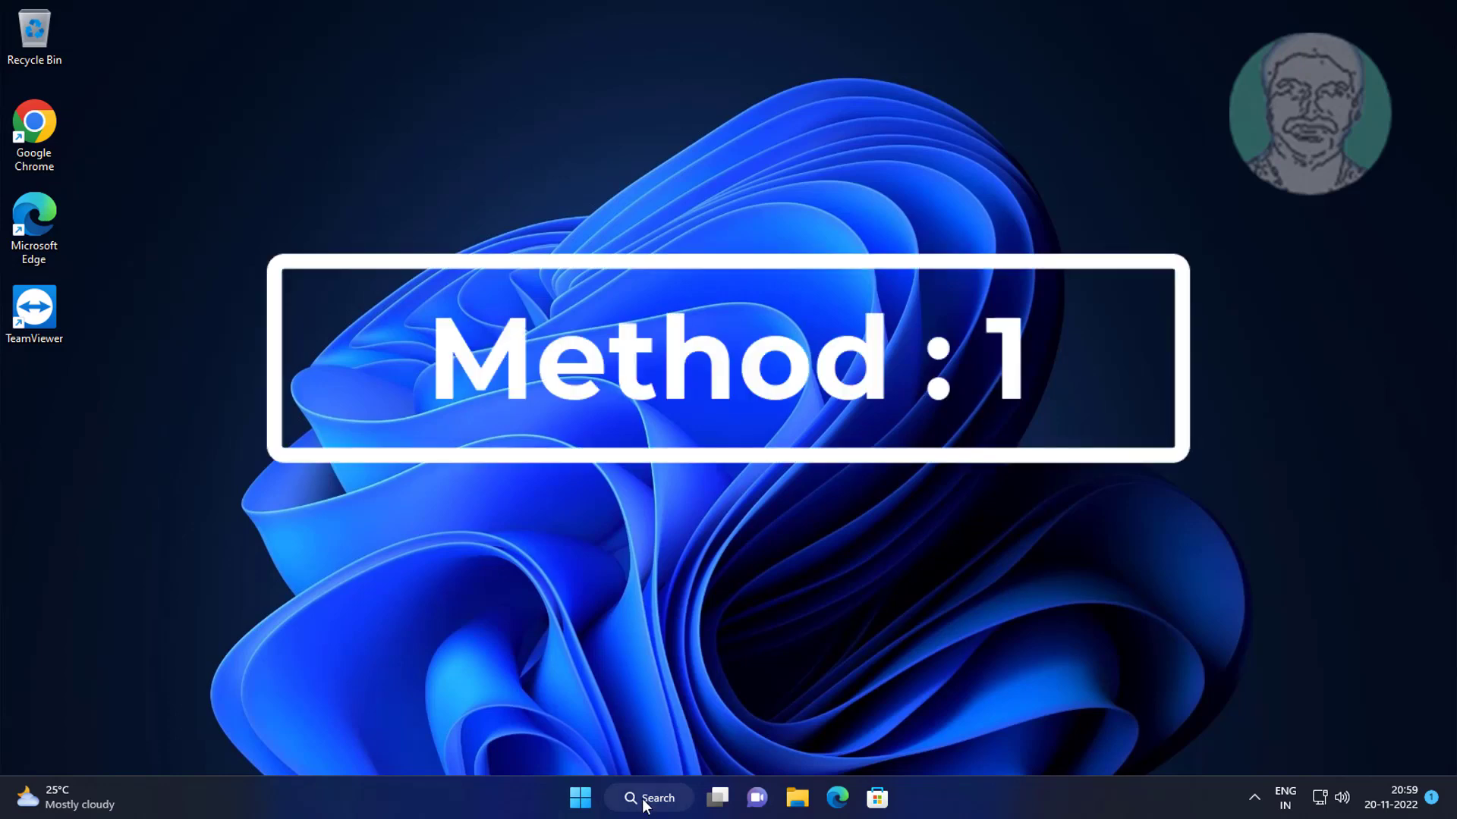
Search for cmd and launch Command Prompt as administrator.
click(648, 797)
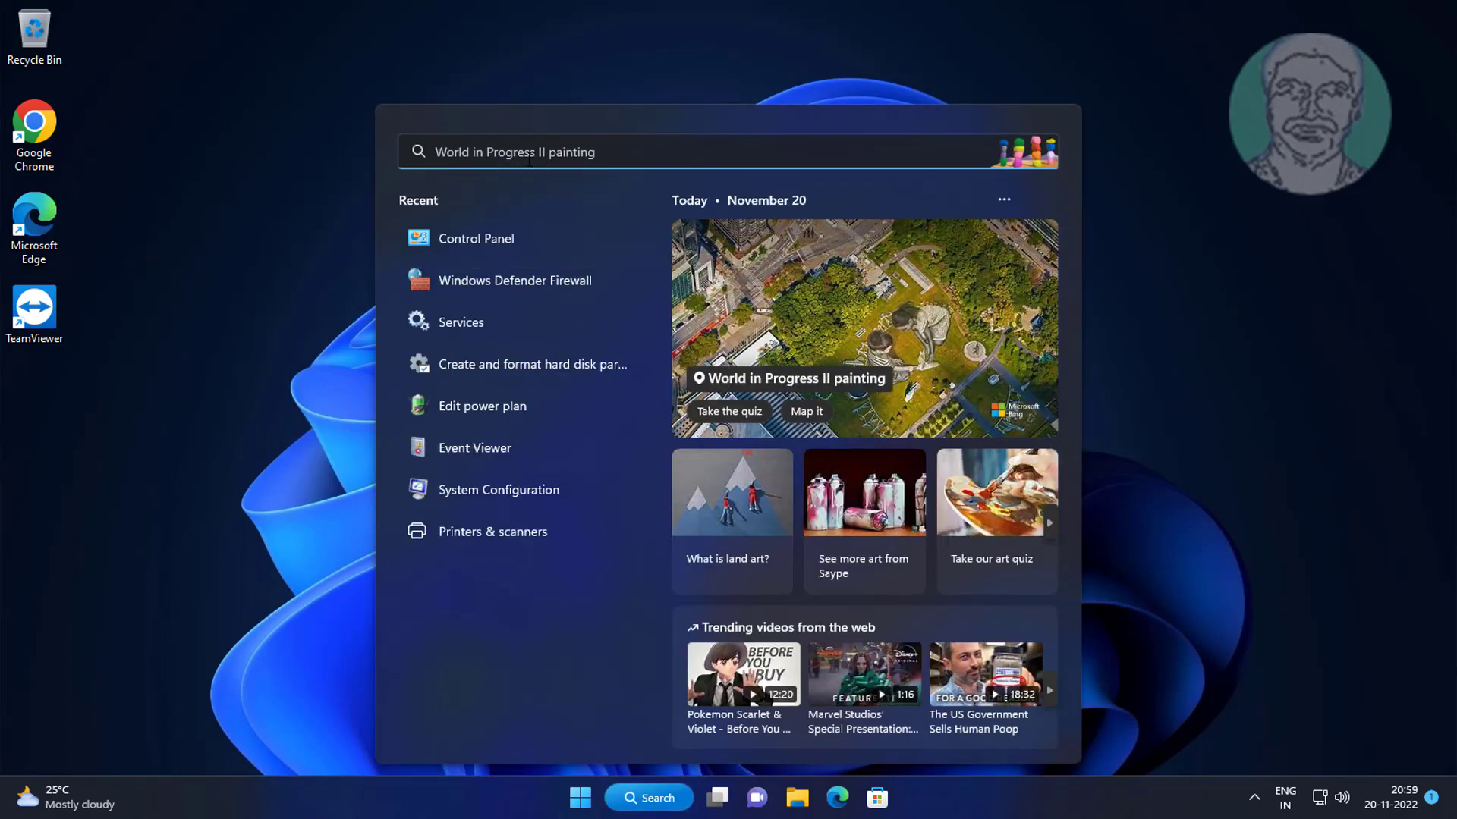
text(cm)
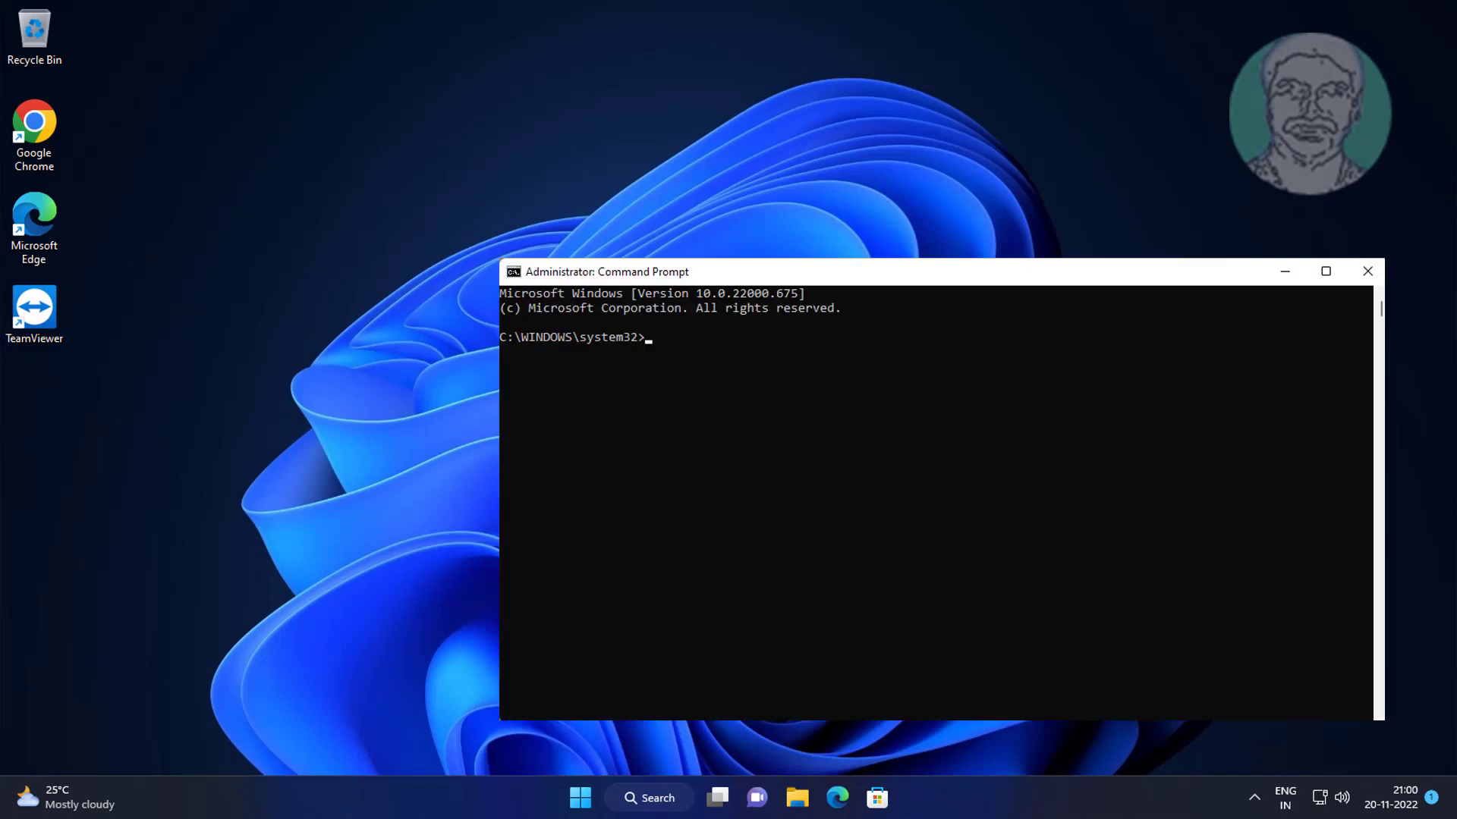
Run sfc /scannow and let it find and repair corrupt system files.
text(sfc)
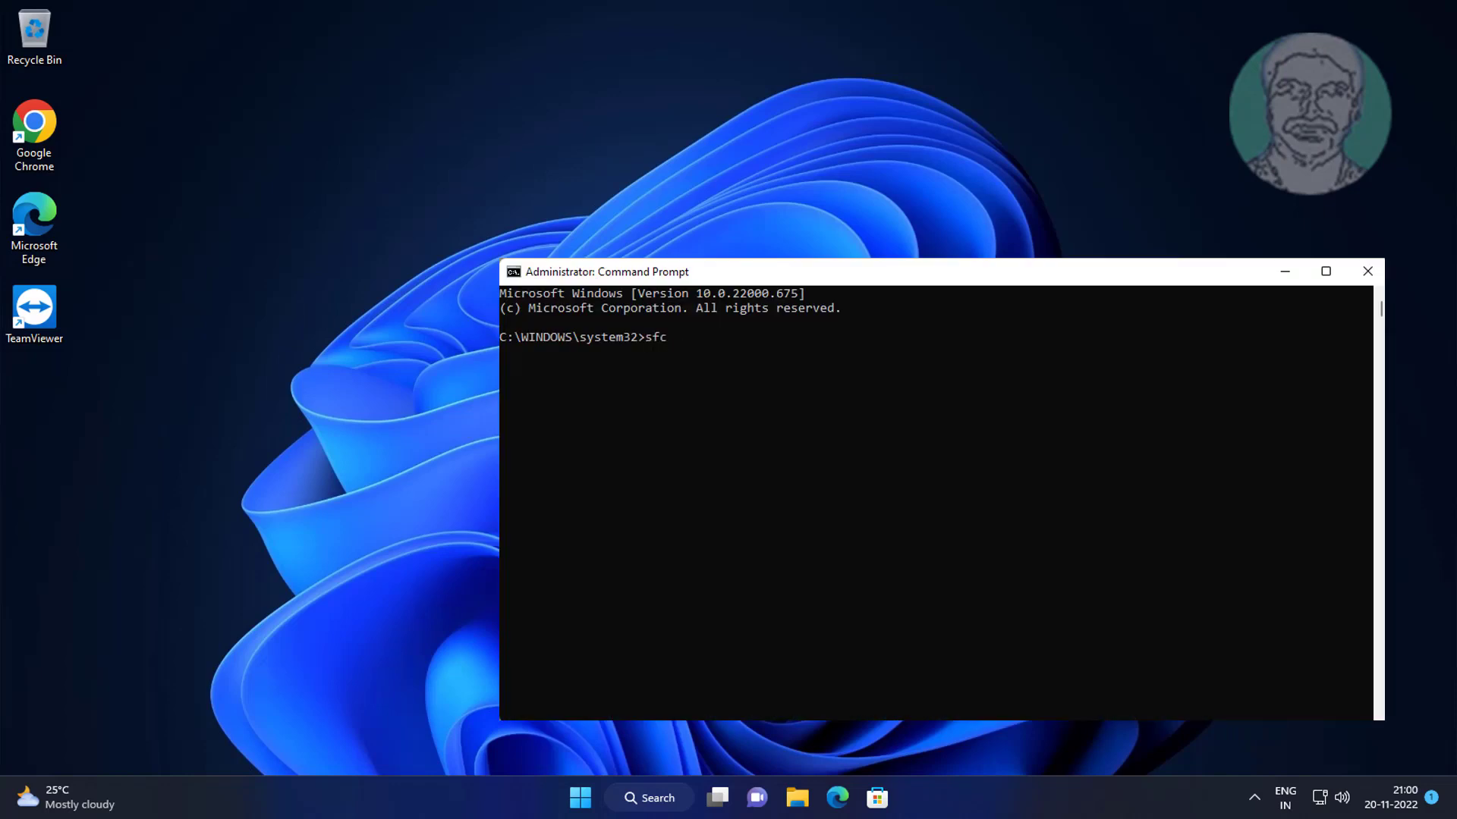
text(/scannow)
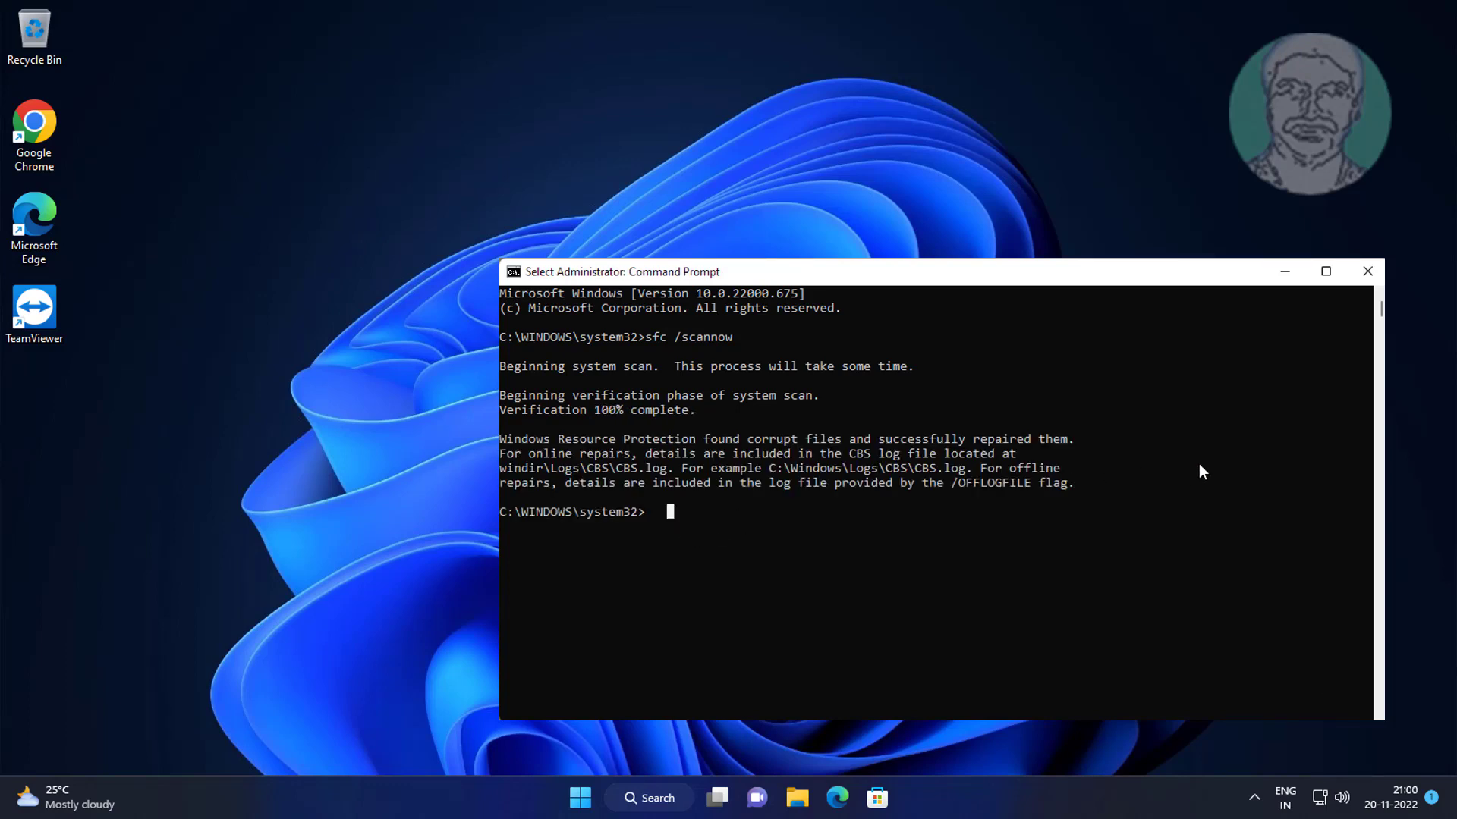
text(dism /onl)
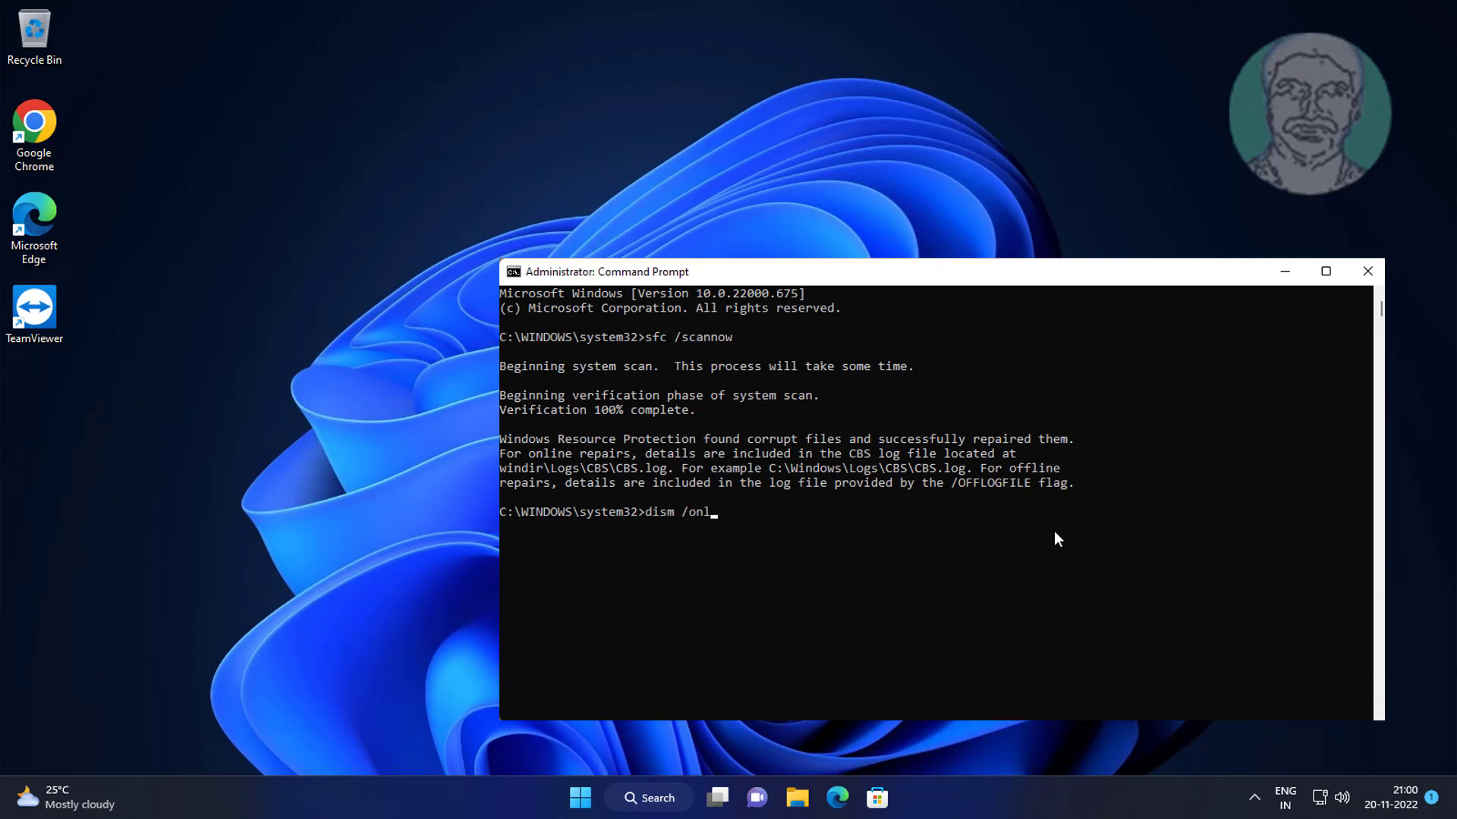
Run dism /online /cleanup-image /restorehealth to completion, then exit the console.
text(ine /cleanup-ima)
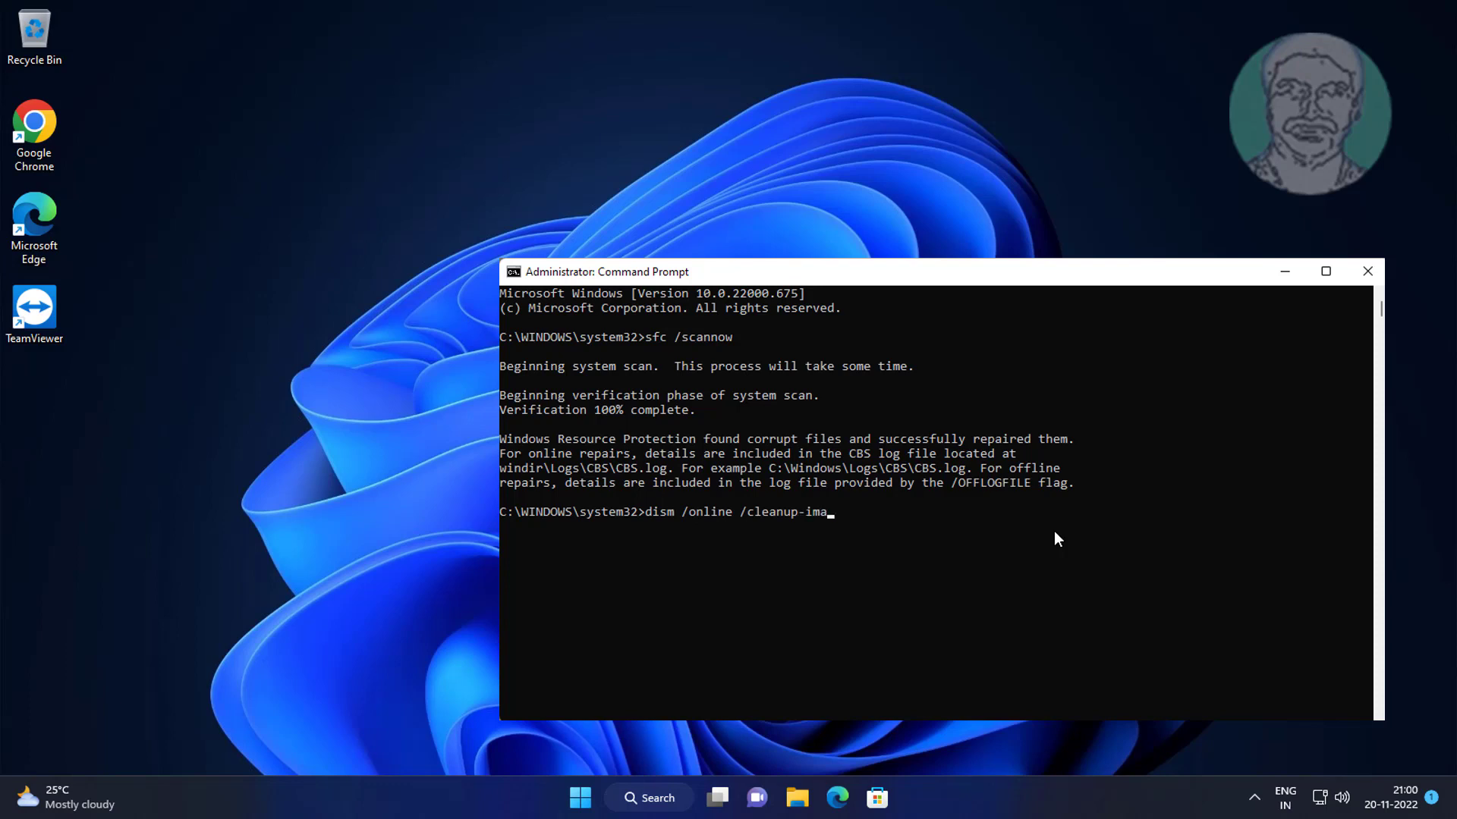
text(ge /restor)
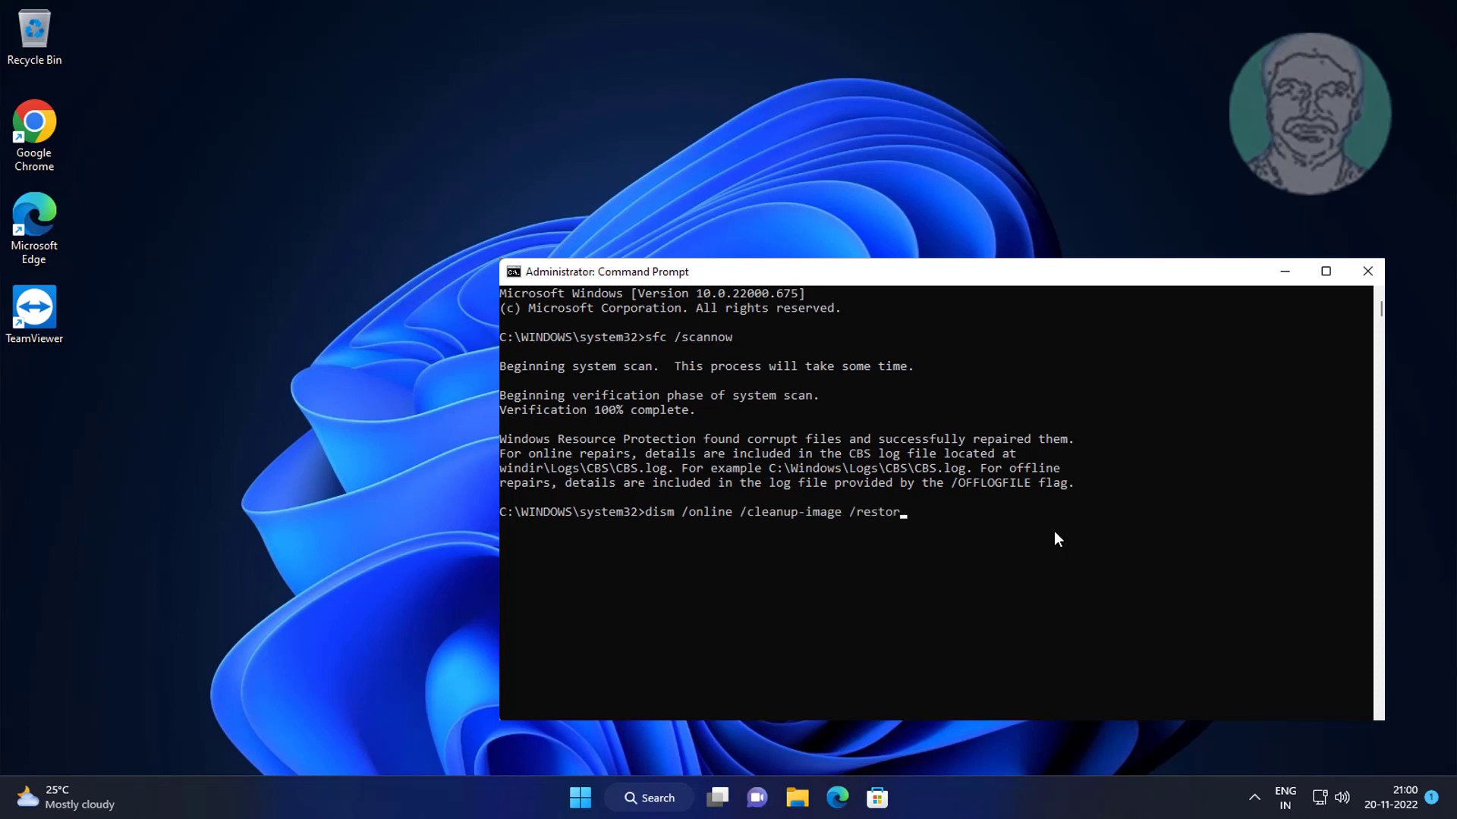
text(ehealth)
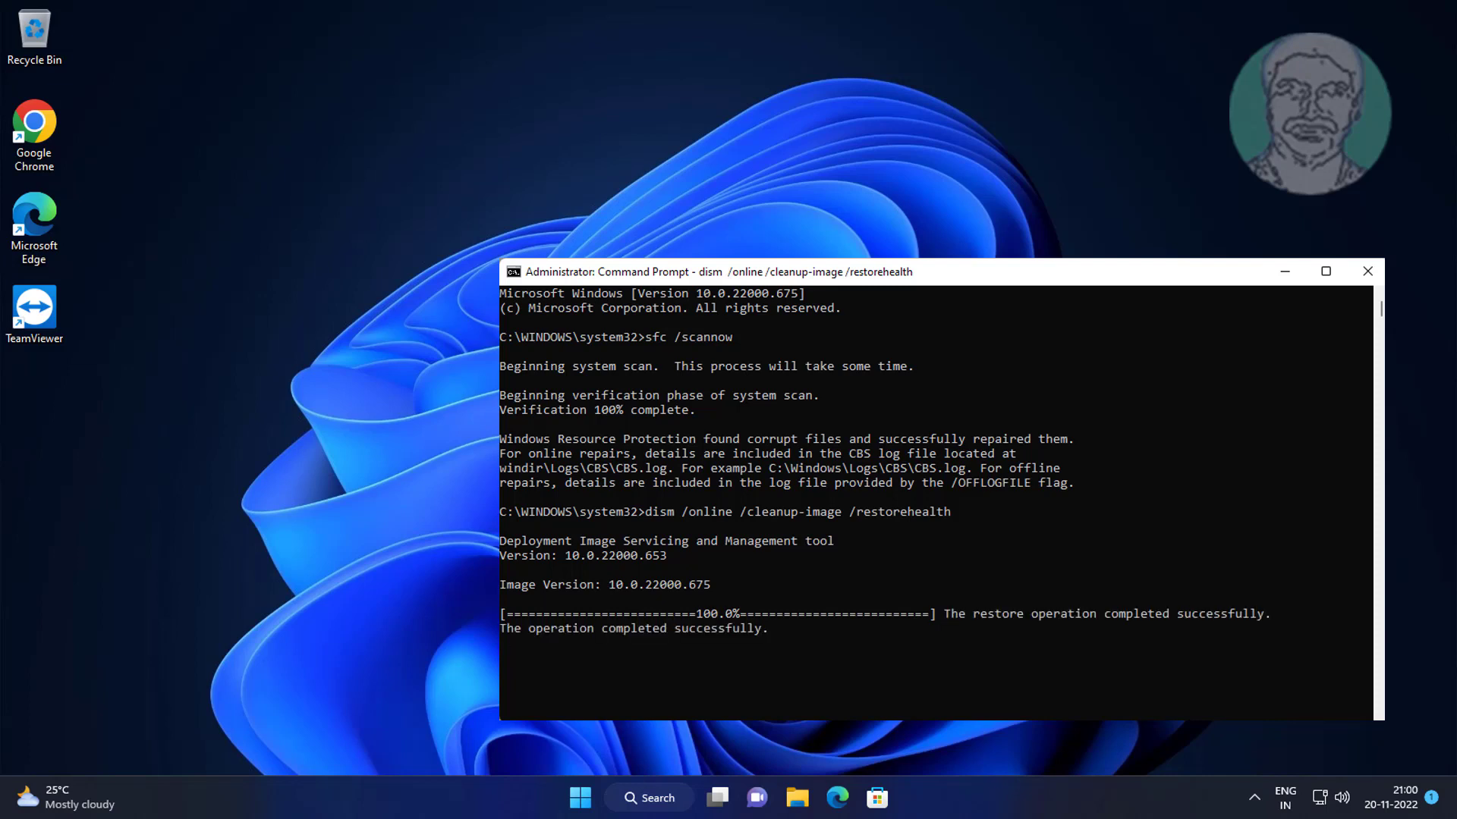
text(e)
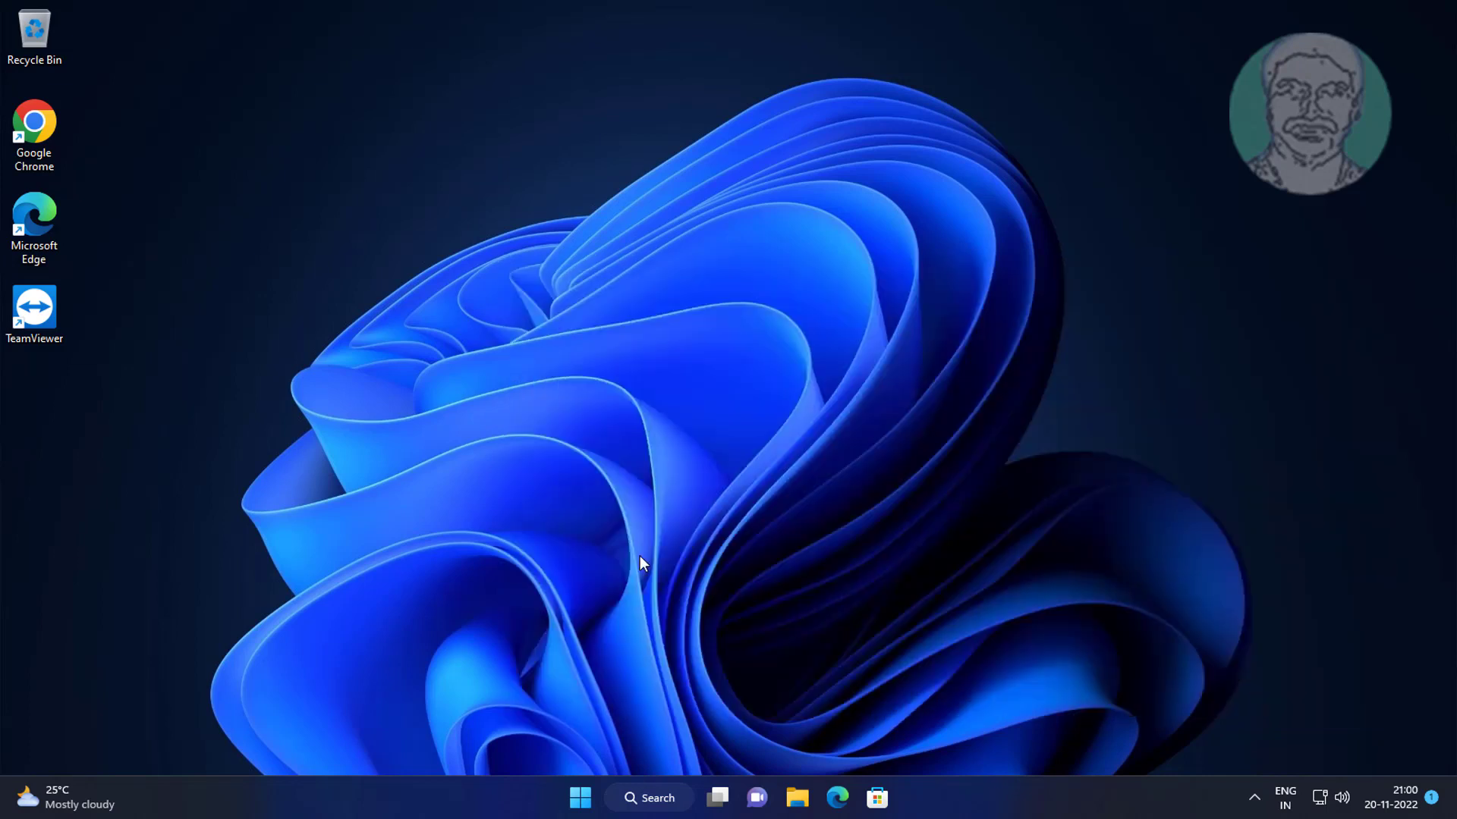
Open File Explorer on its Home page from the taskbar.
click(580, 796)
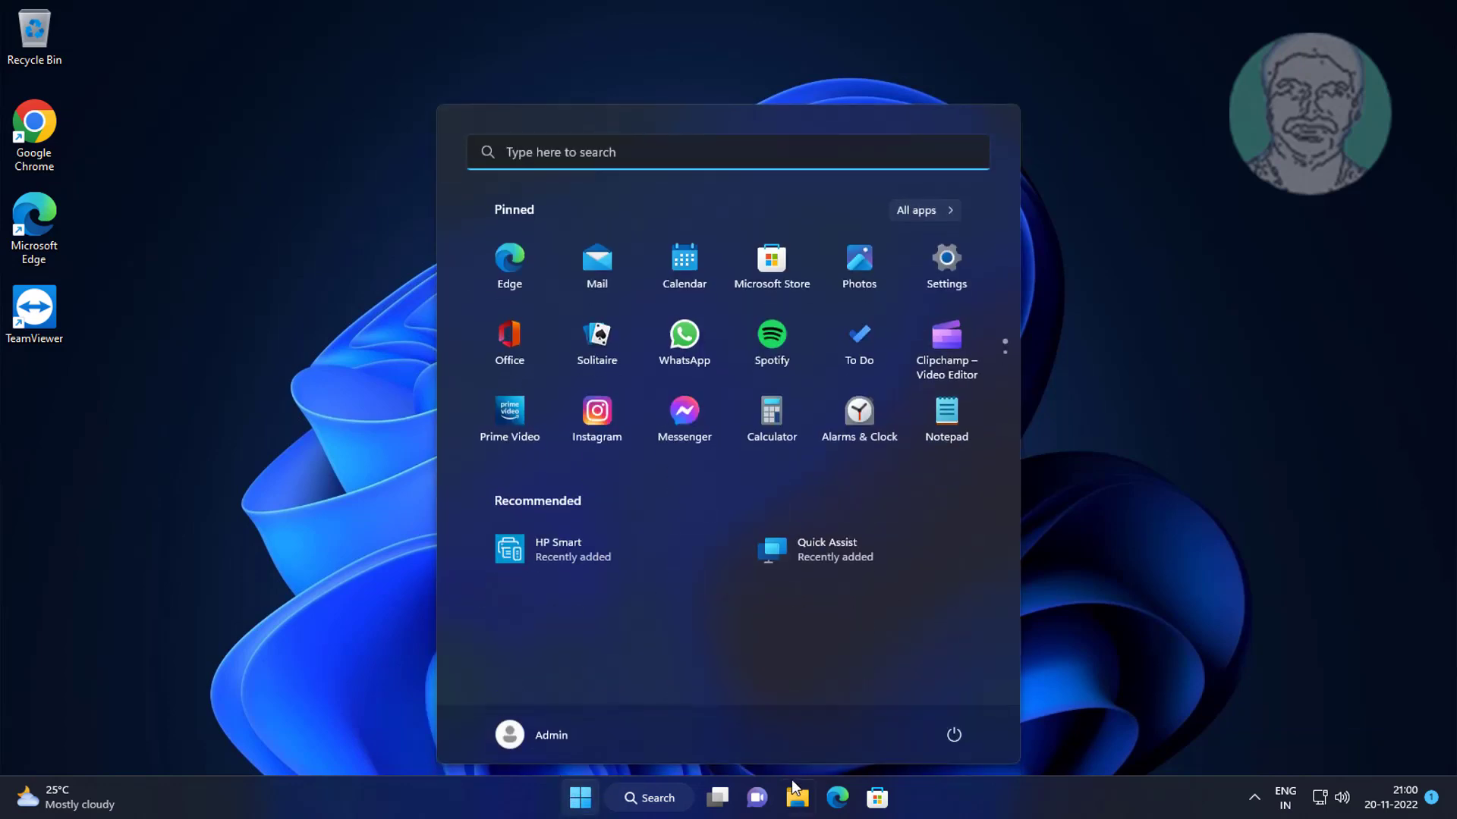
mouse_move(974, 693)
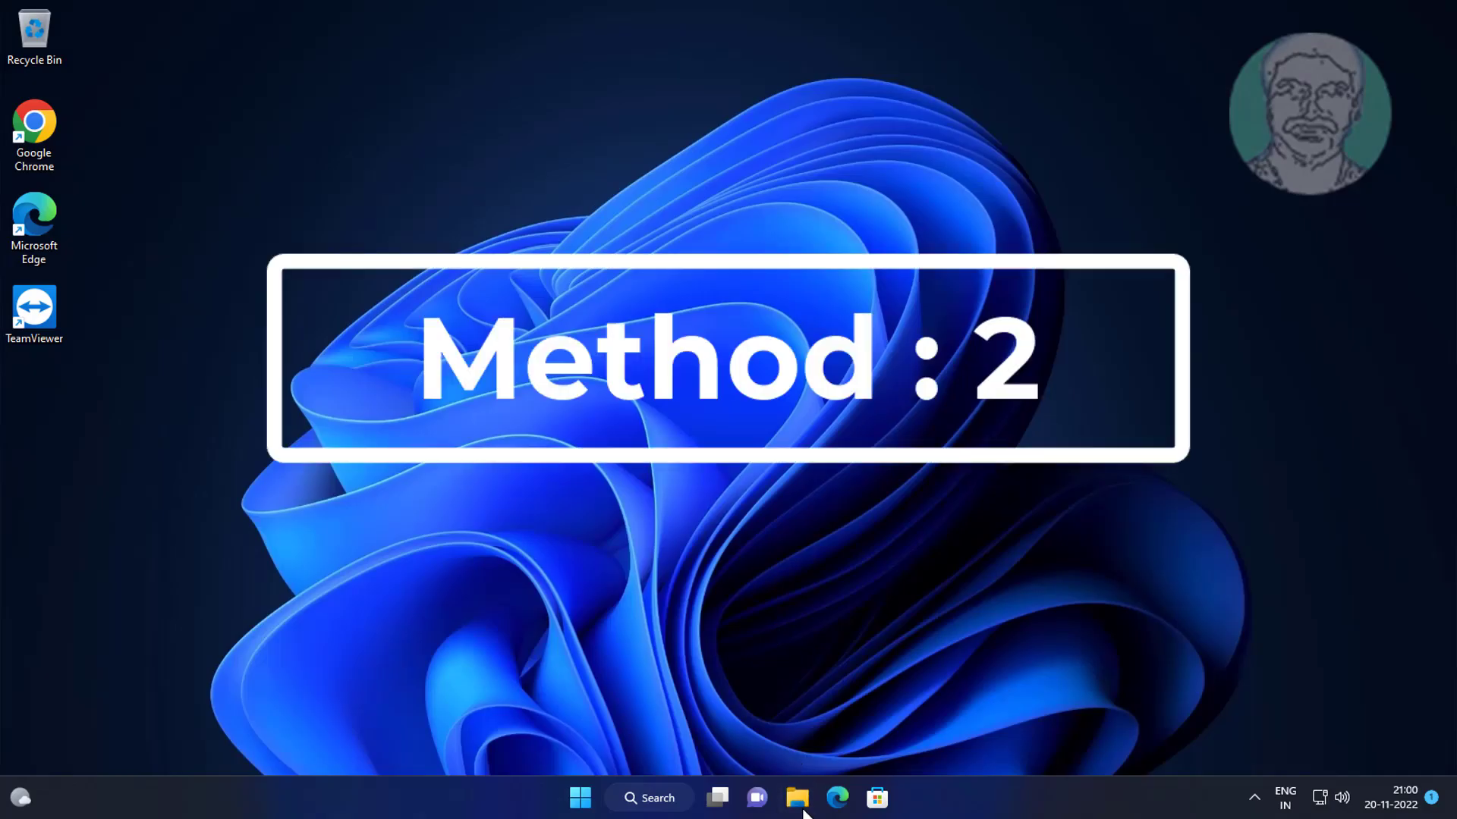
click(797, 796)
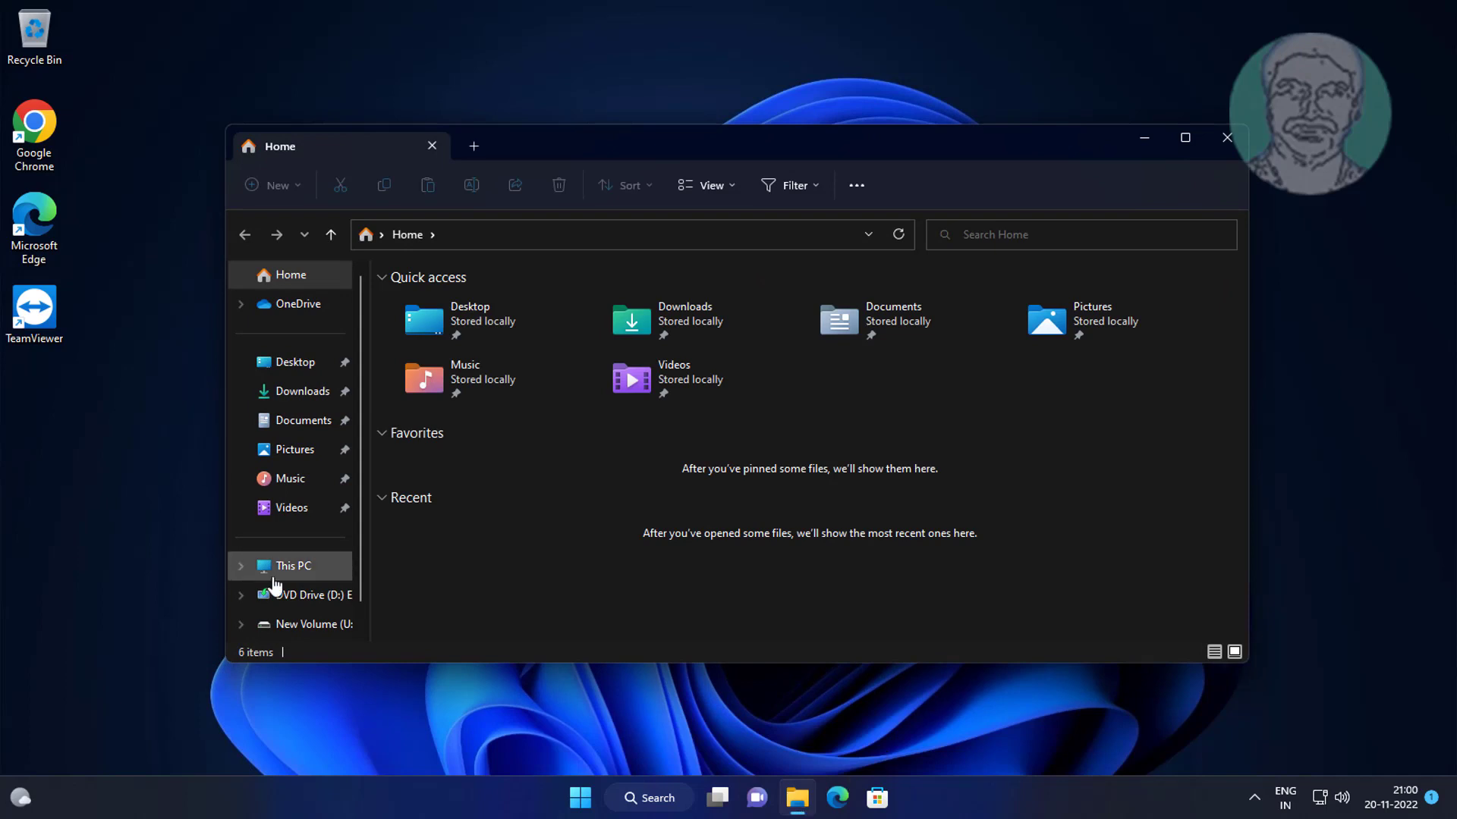
Show This PC and bring up the Properties window for New Volume (U:).
click(291, 566)
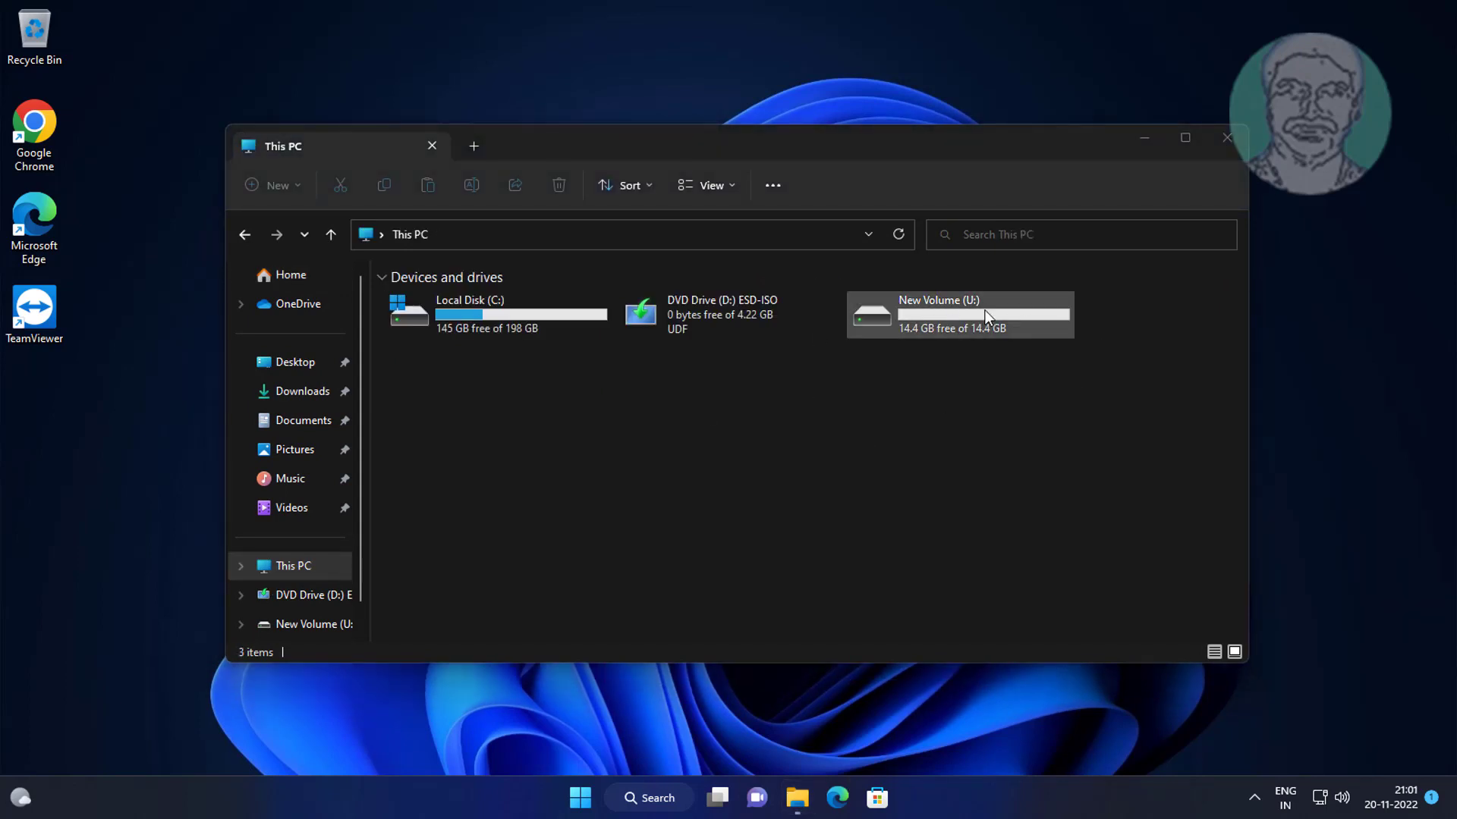
right_click(959, 314)
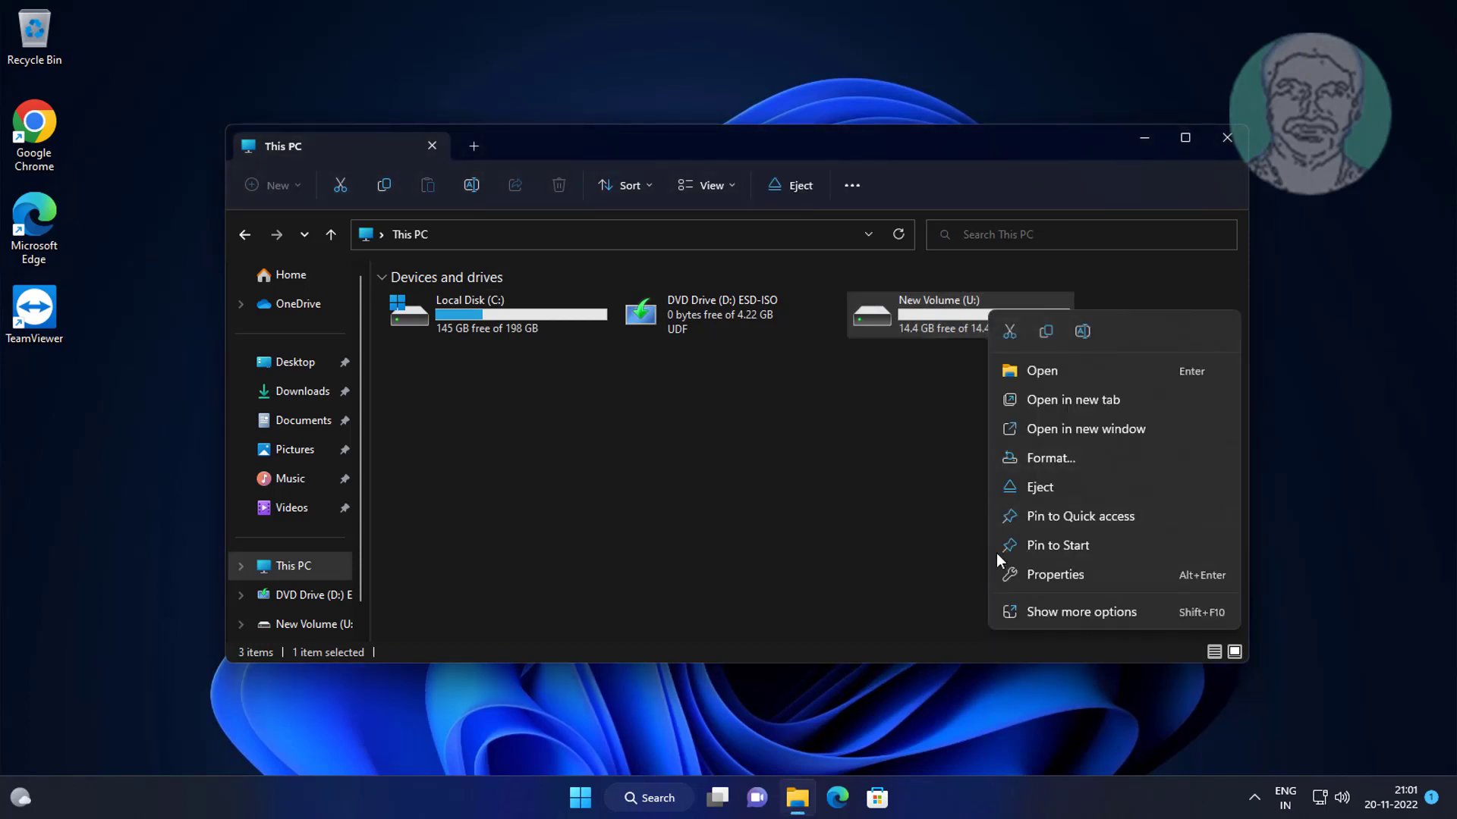
click(1055, 574)
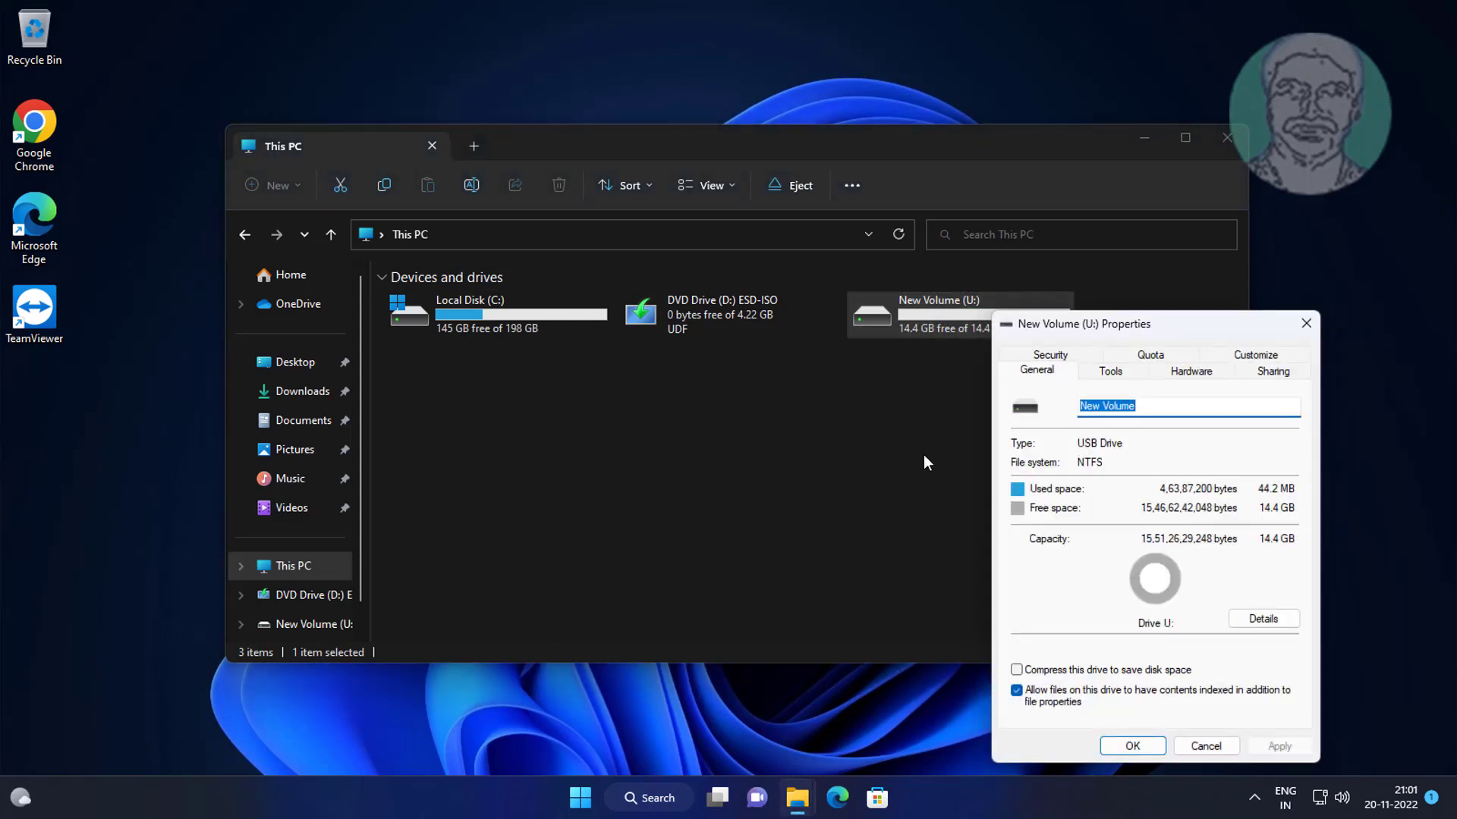
Scan and repair New Volume (U:) from its Tools check, find no errors, and close the dialogs.
click(1109, 370)
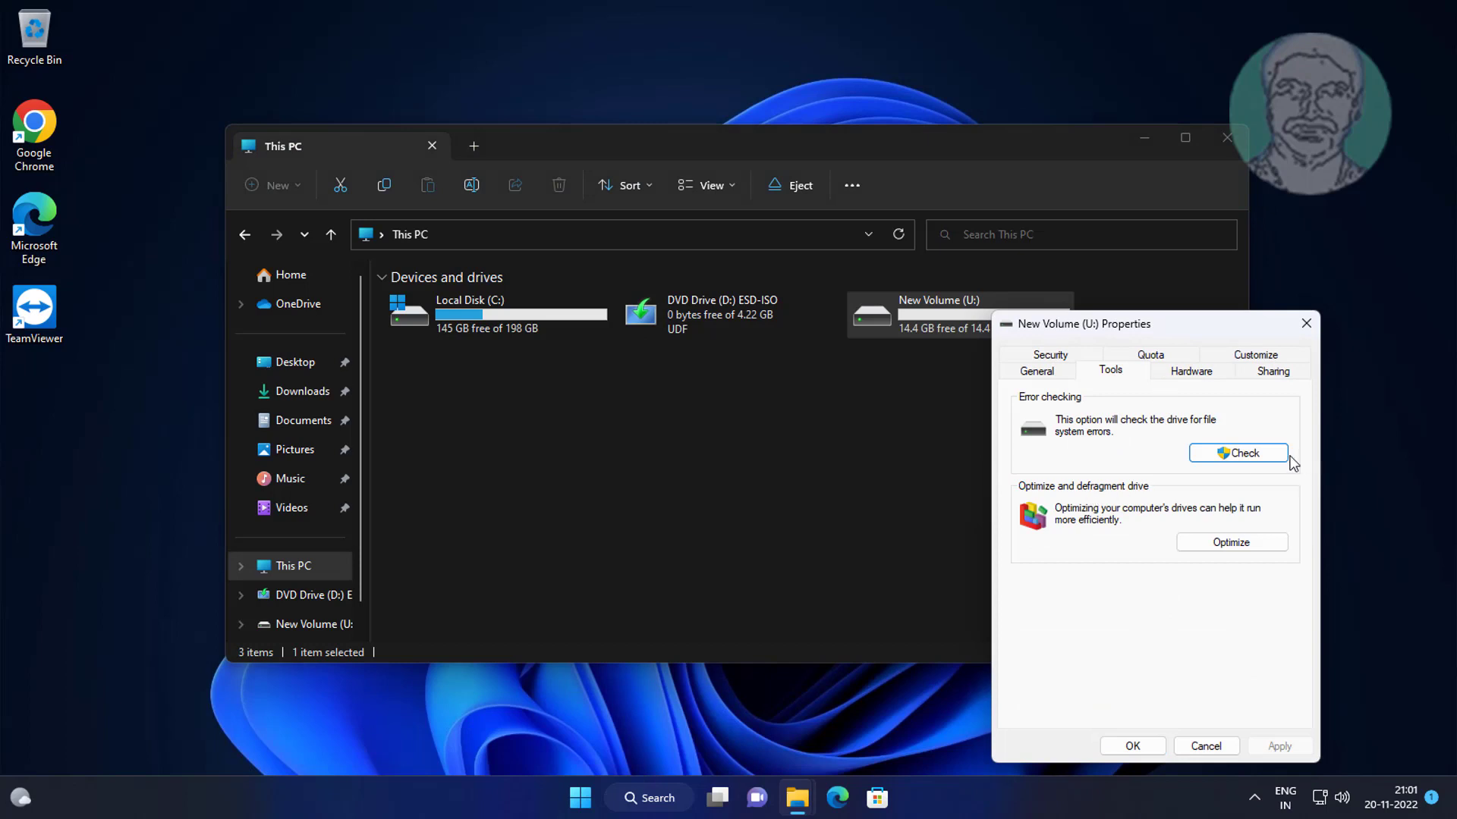
click(1243, 454)
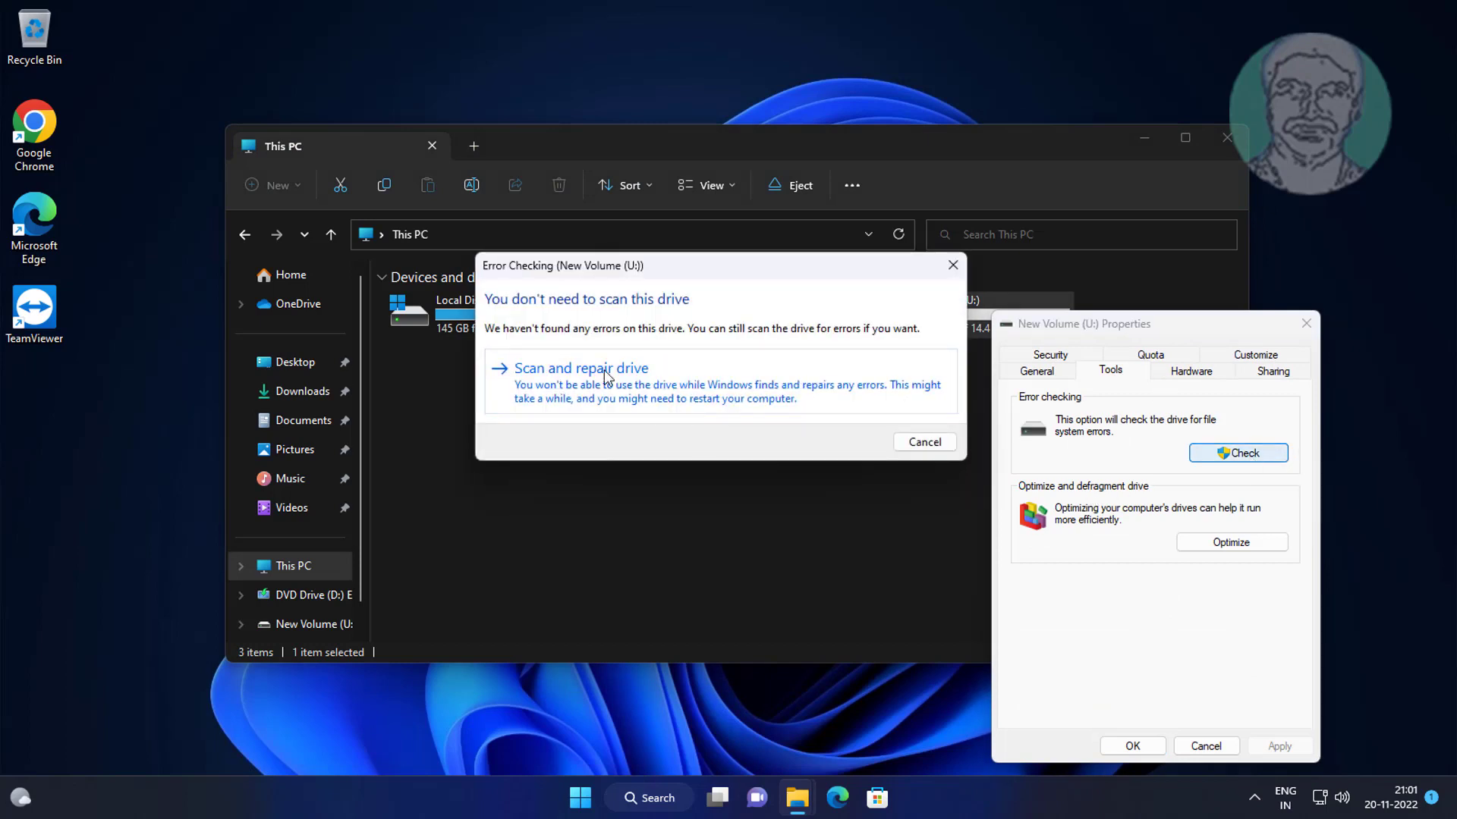
click(581, 367)
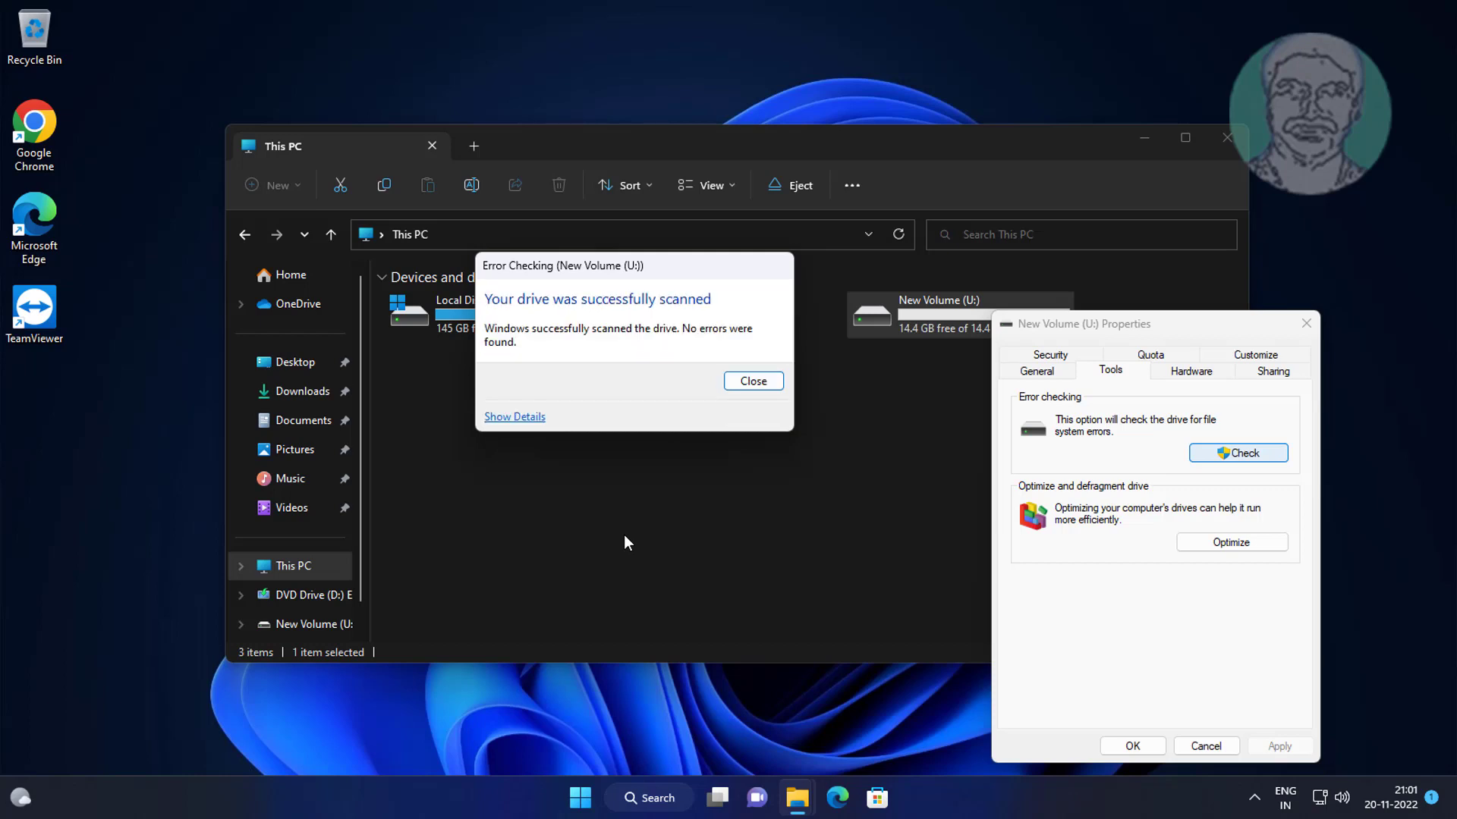
click(753, 381)
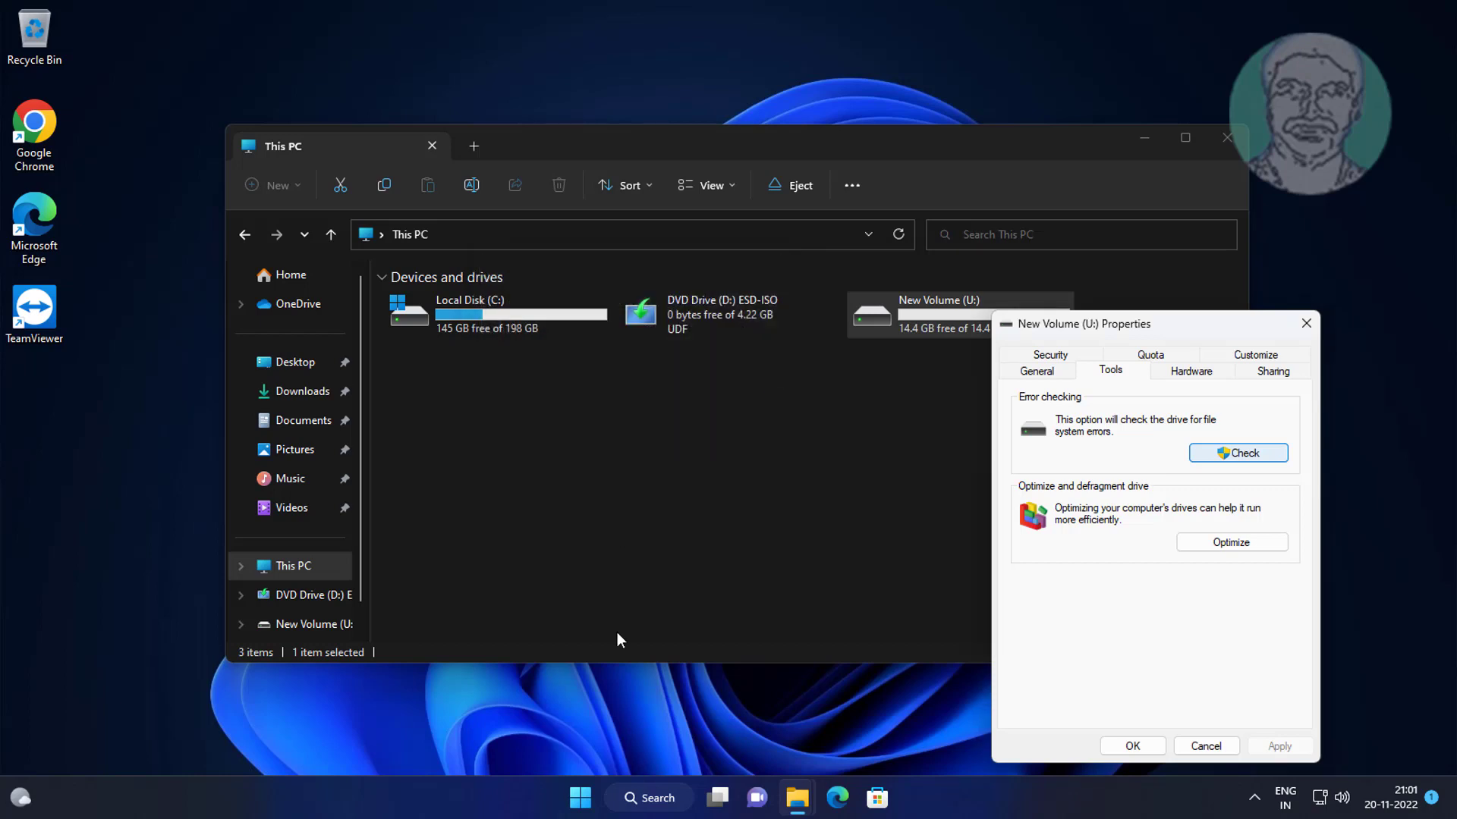
mouse_move(1112, 580)
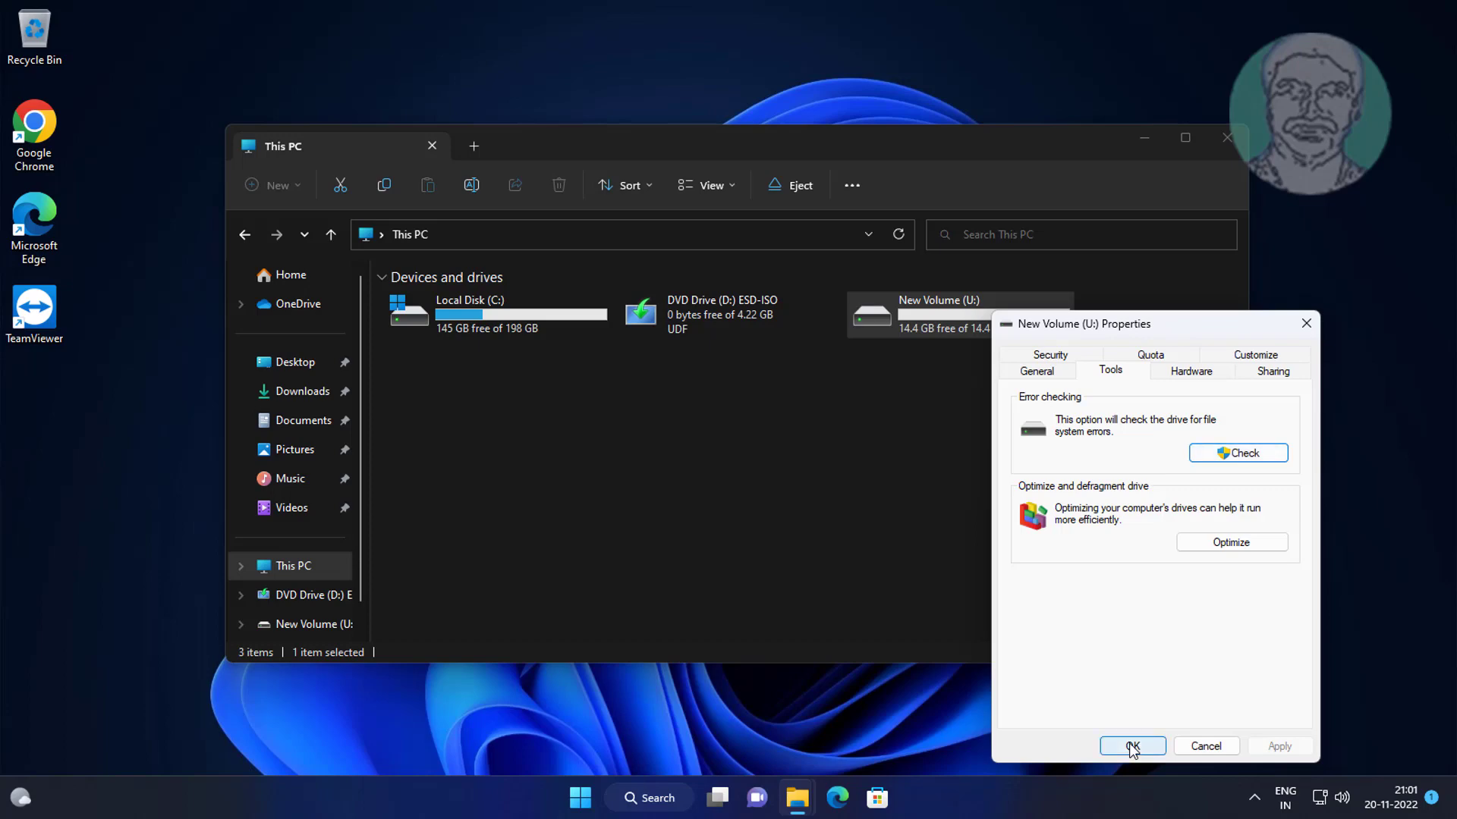
click(1132, 746)
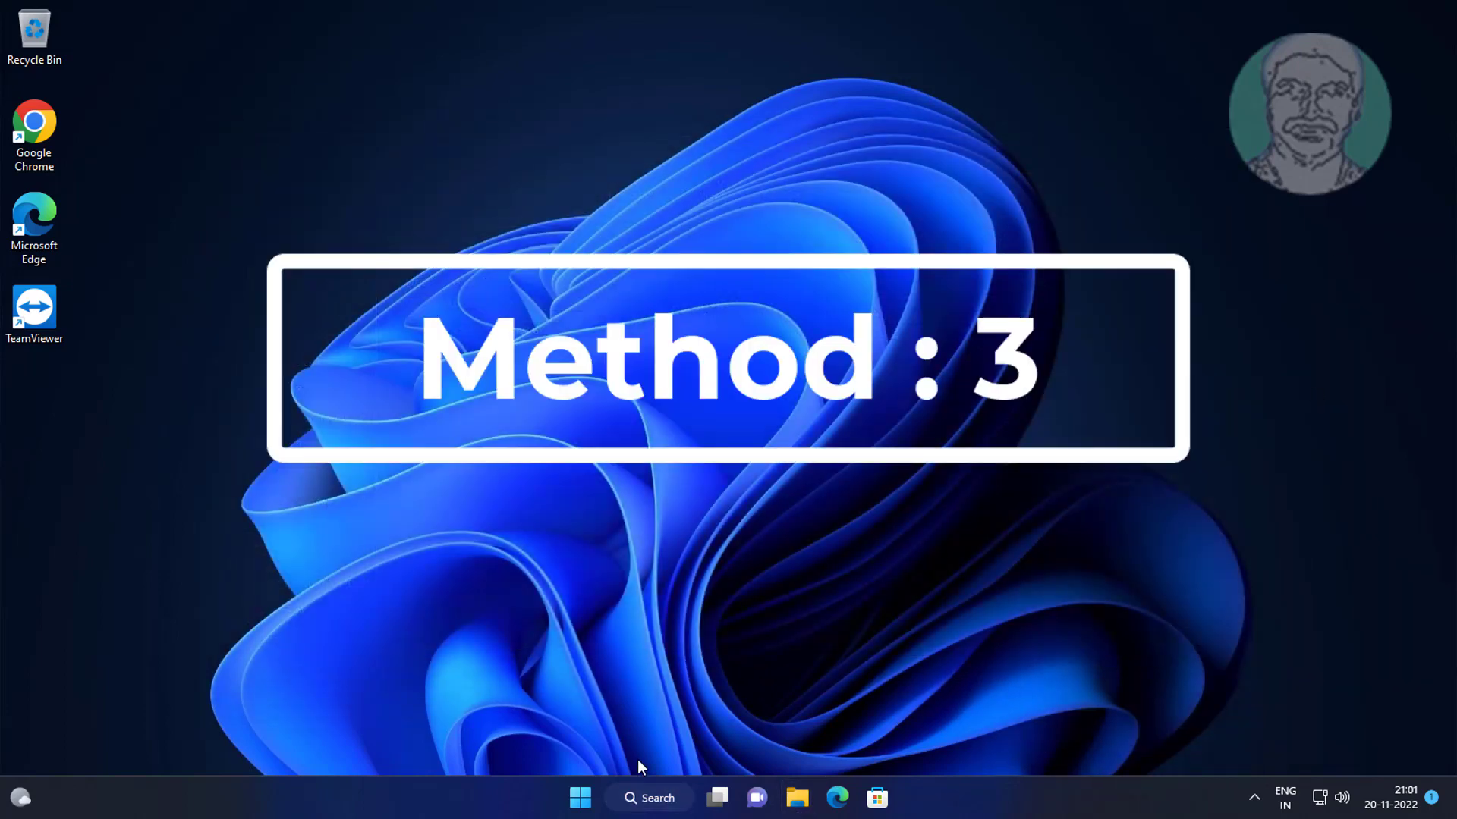
Search for cmd and launch Command Prompt as administrator again.
click(648, 797)
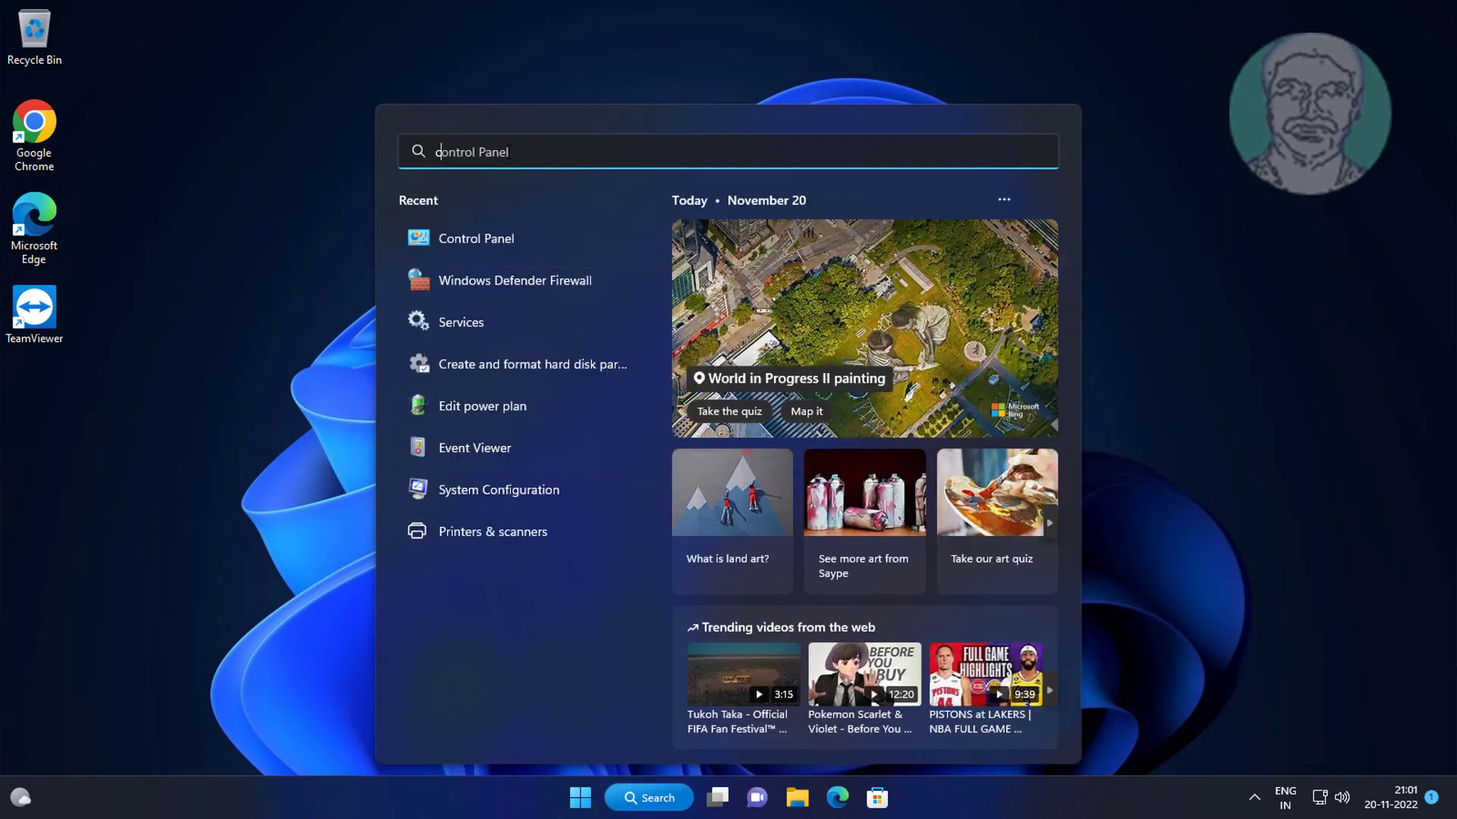
text(cmd)
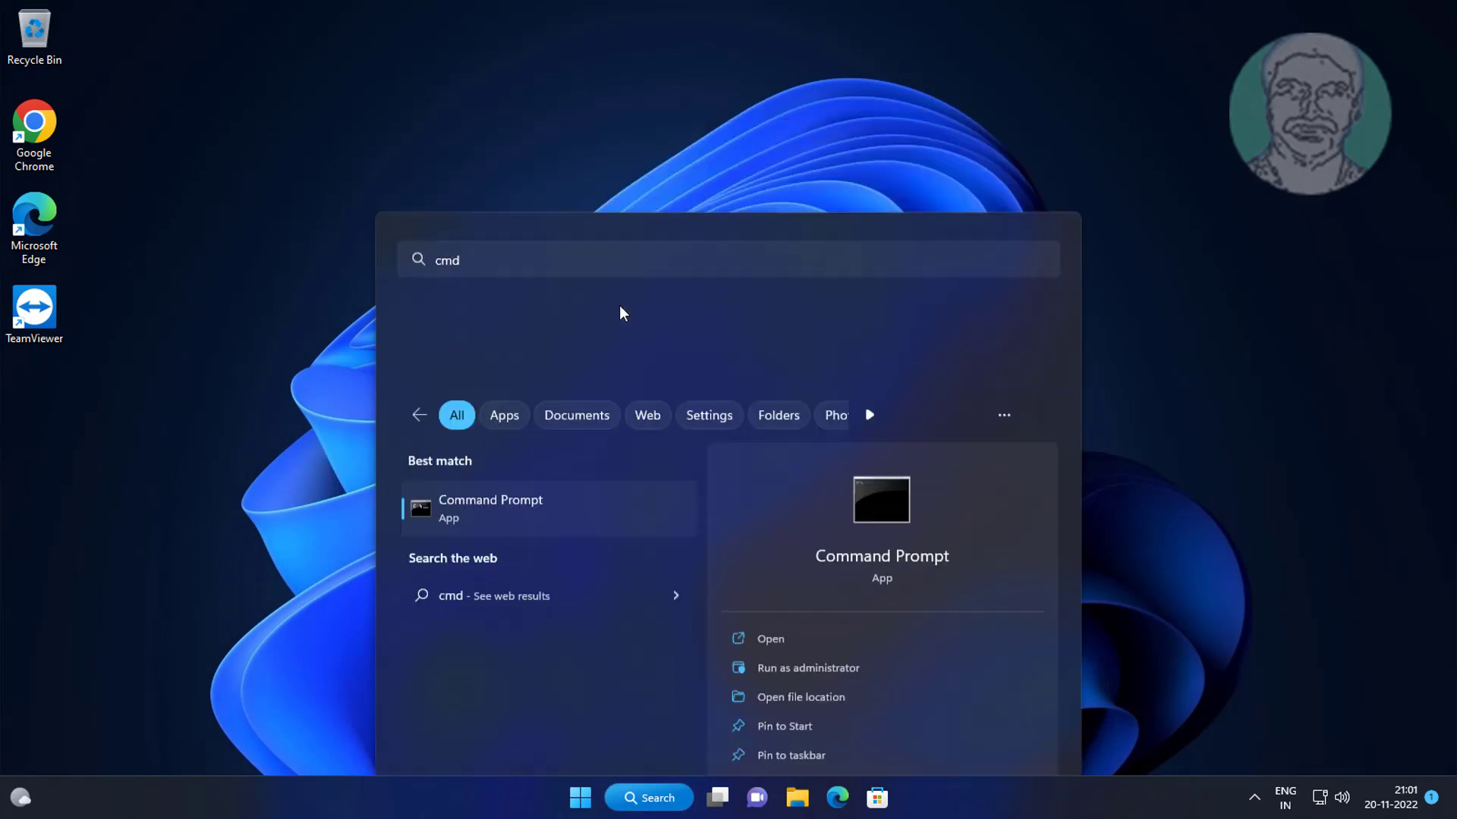
click(807, 667)
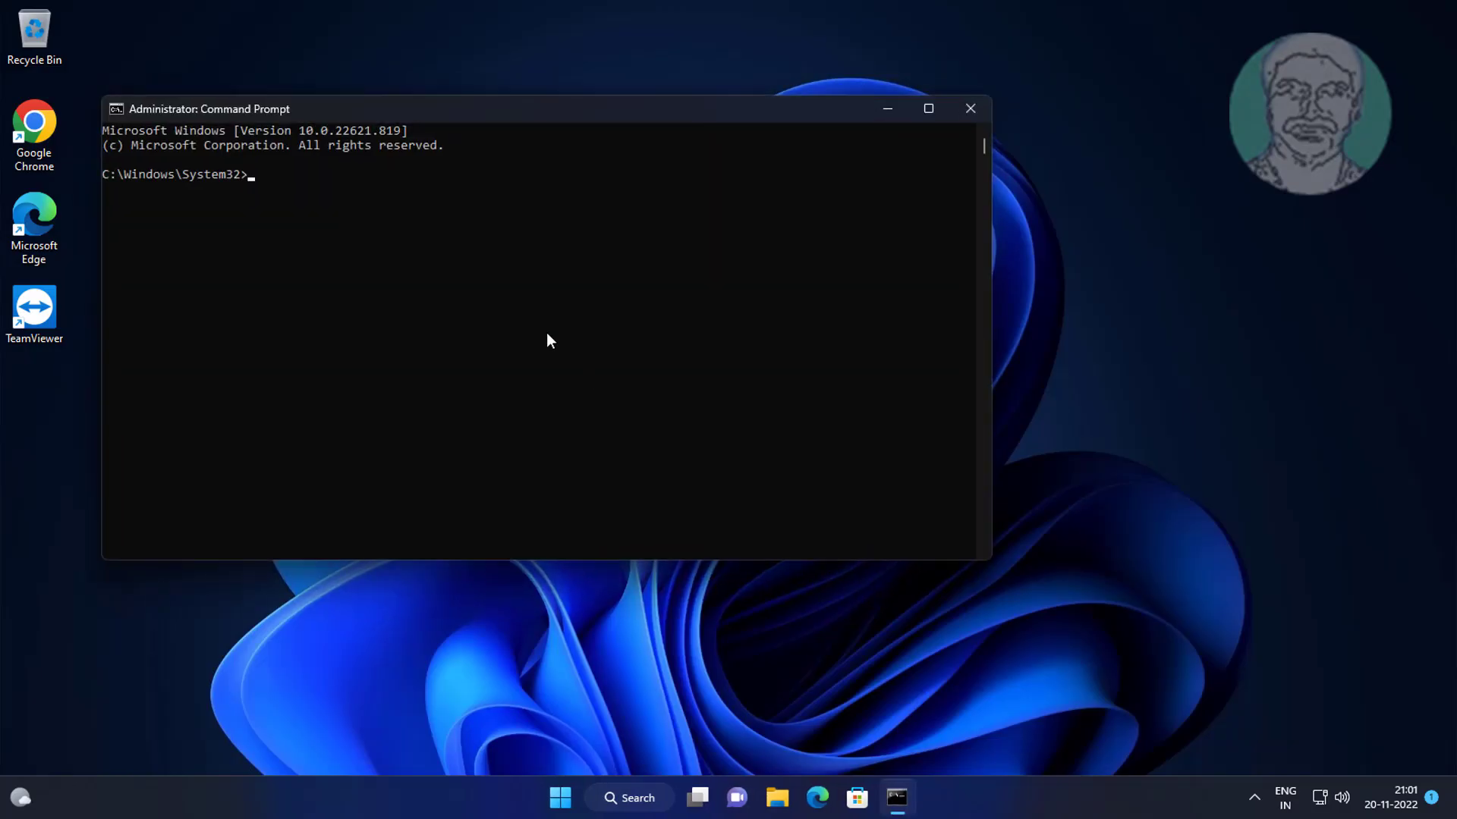
Run chkdsk u: /f /x /r, which reports no problems, then close the window.
text(chkdsk)
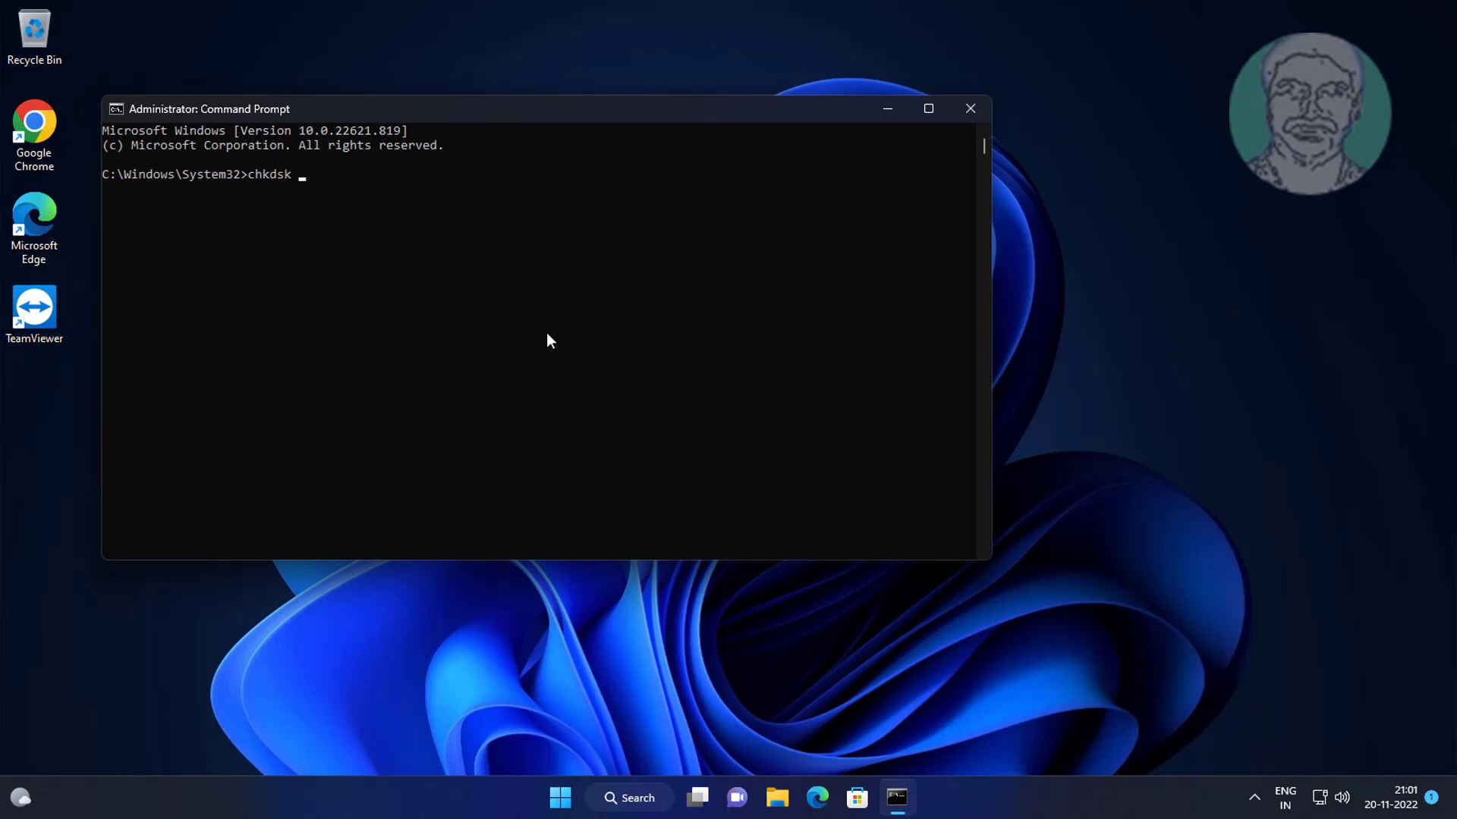
text(u)
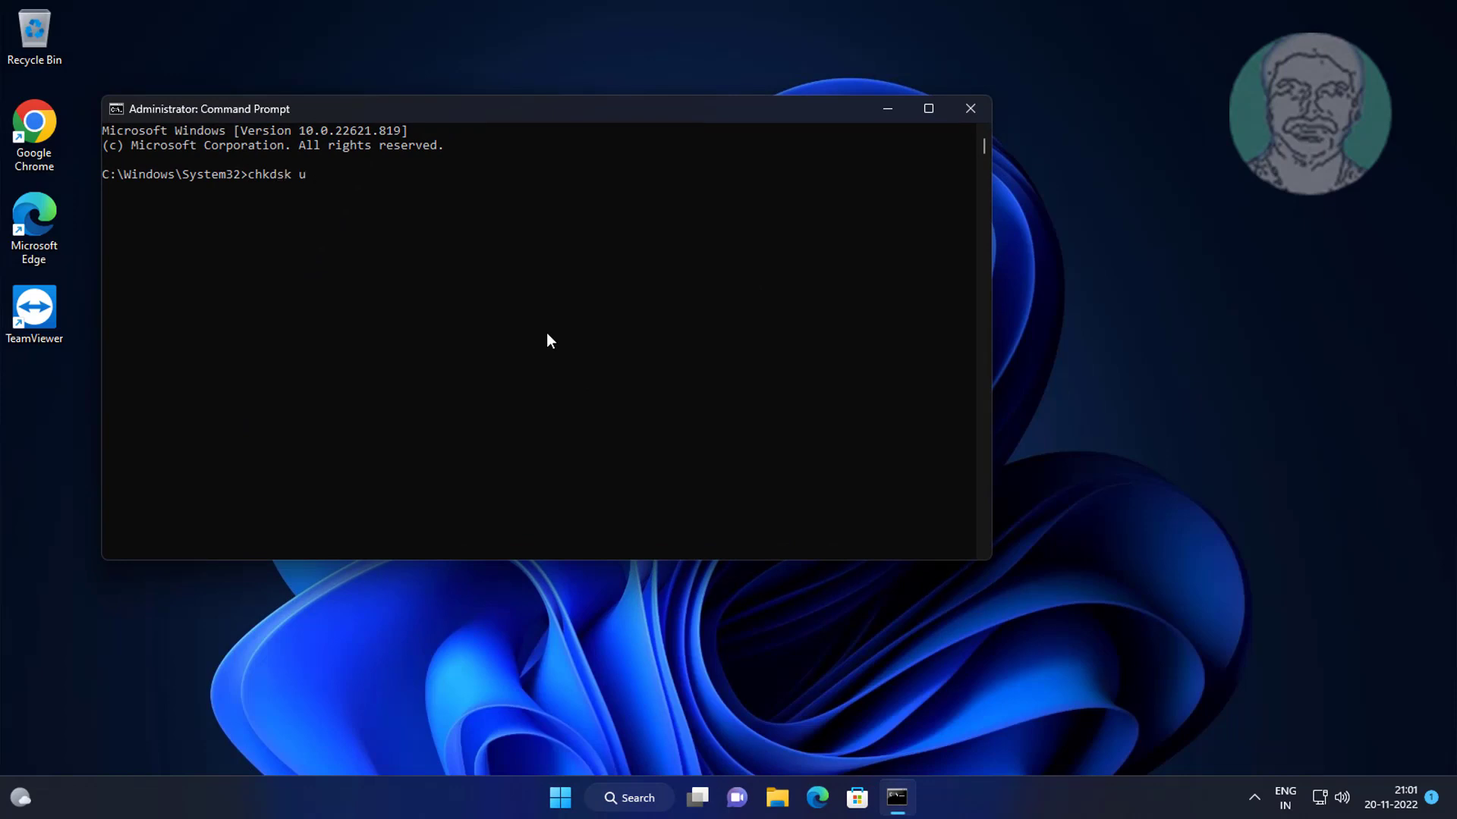
text(: /f)
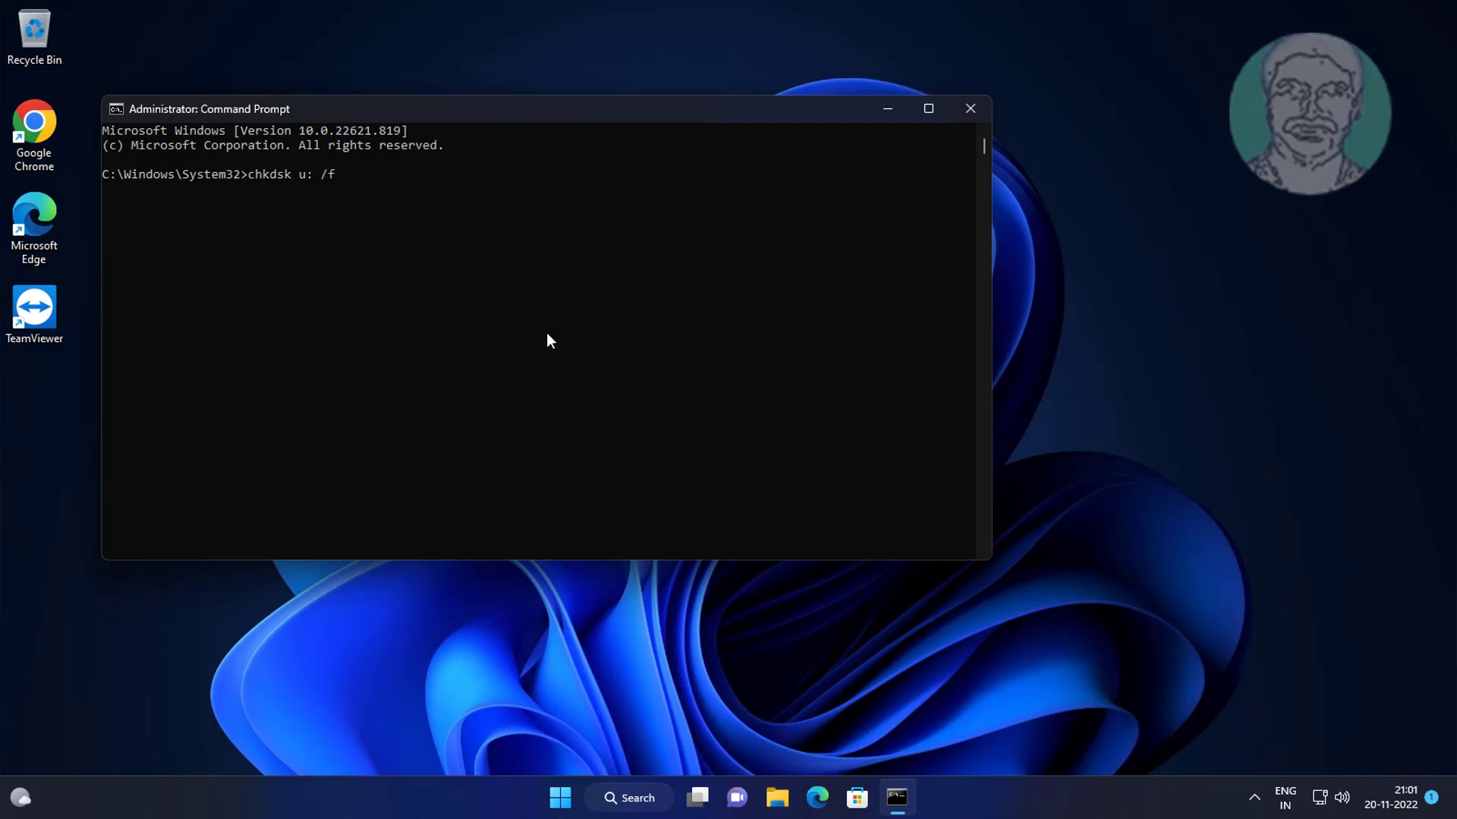
text(/x /r)
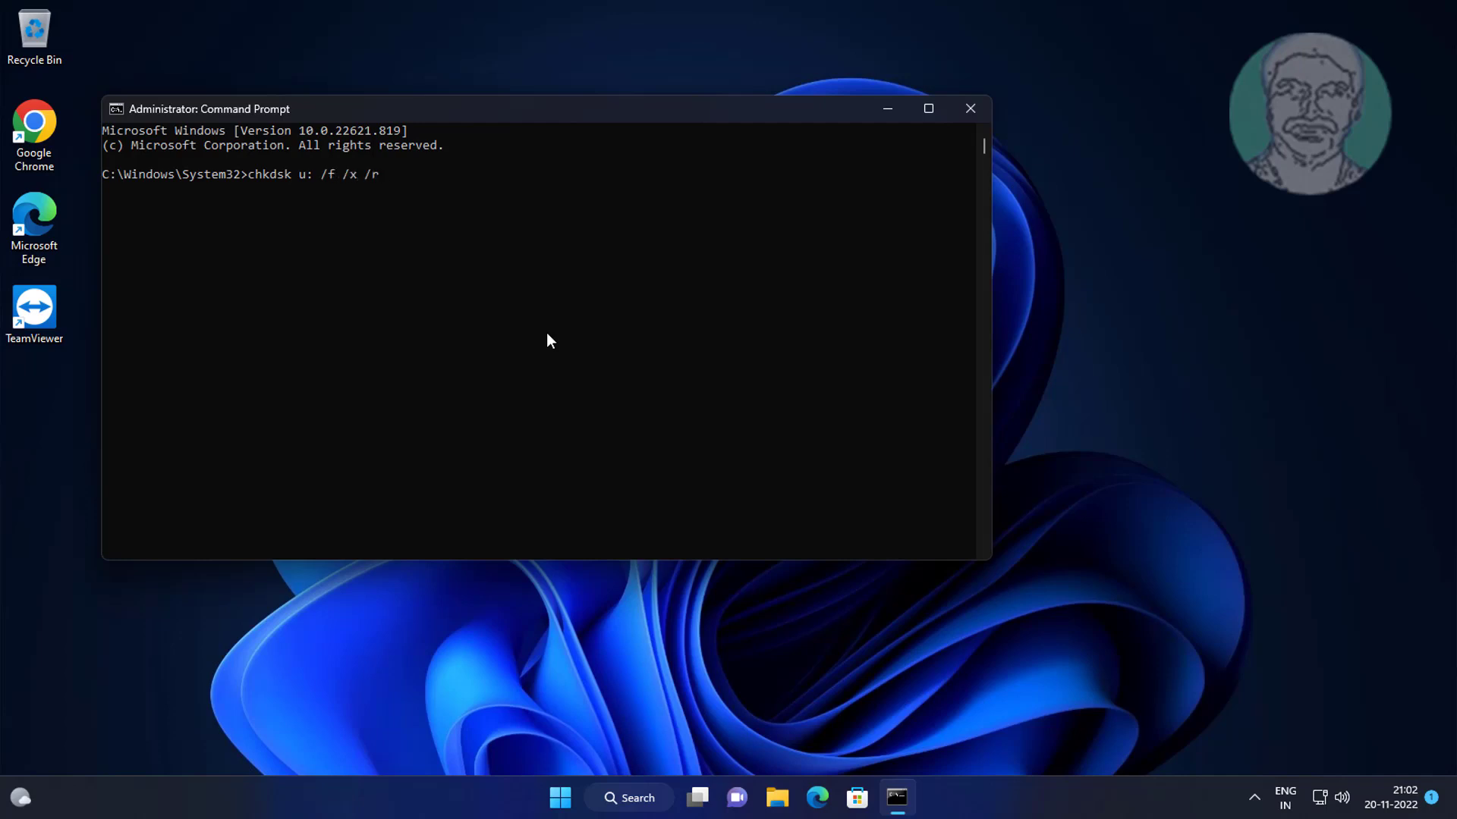
key(enter)
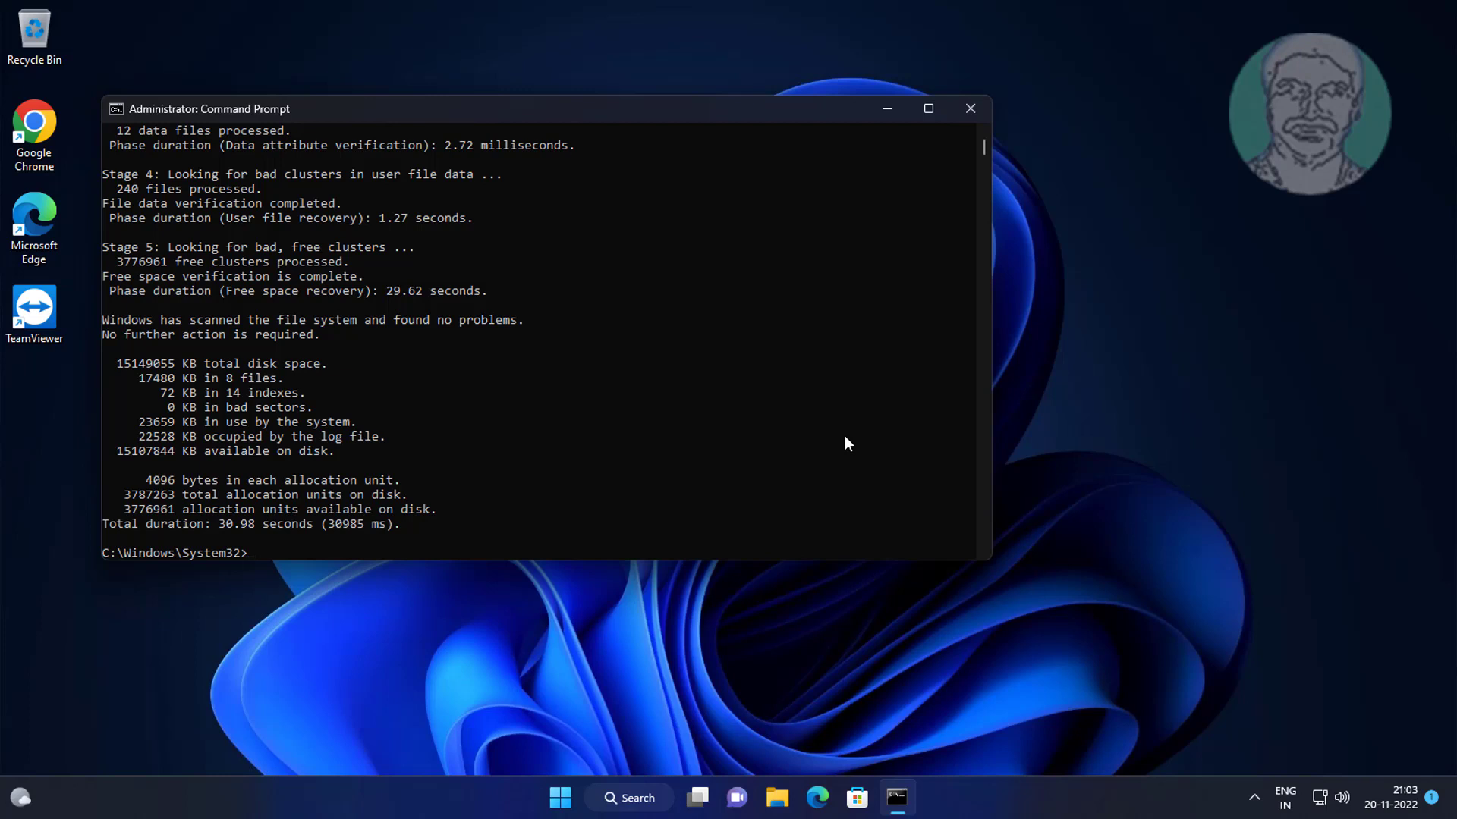
click(969, 109)
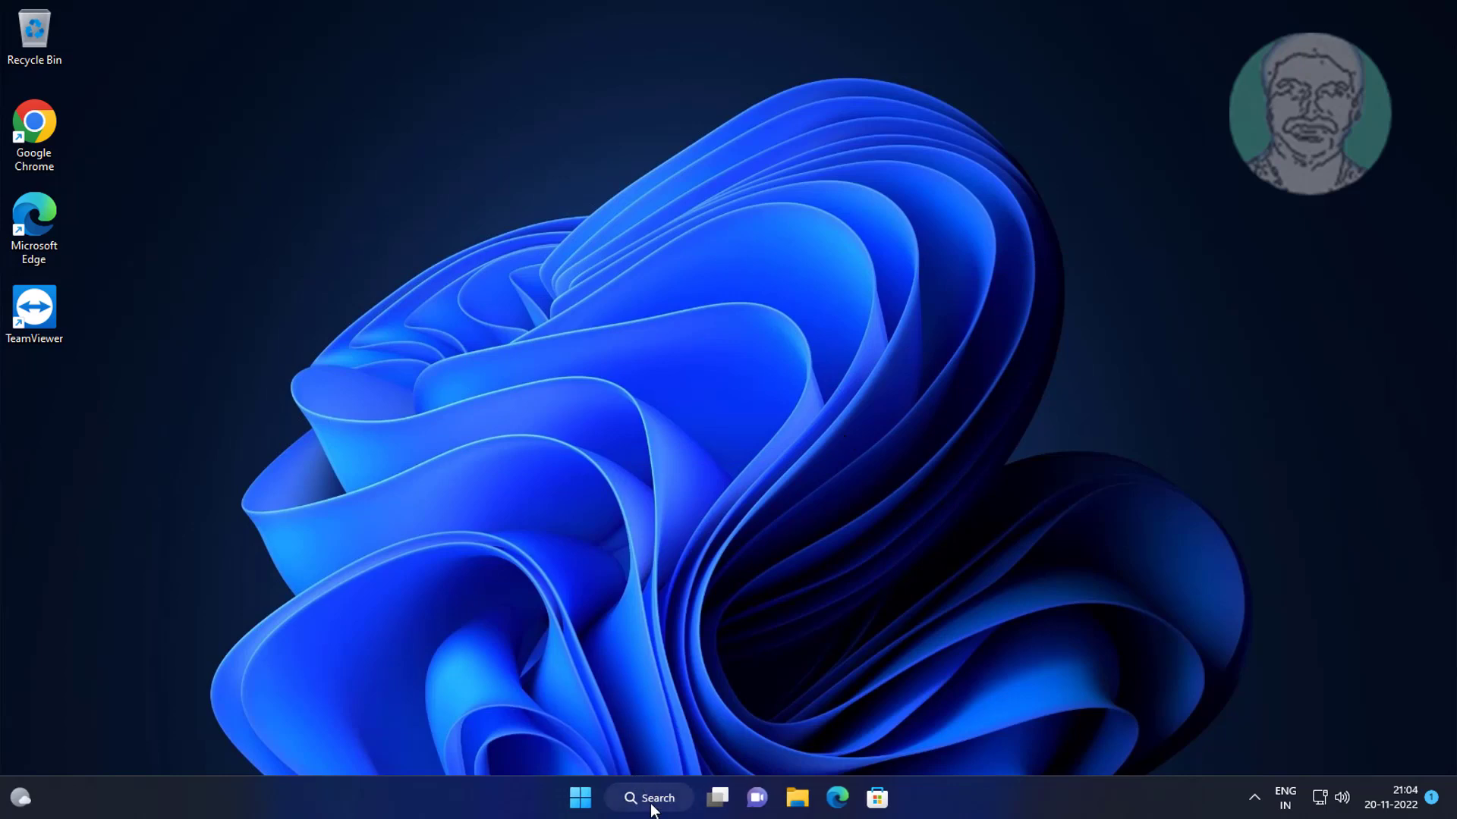
Search for cmd, run Command Prompt as administrator, and confirm the UAC prompt.
text(d)
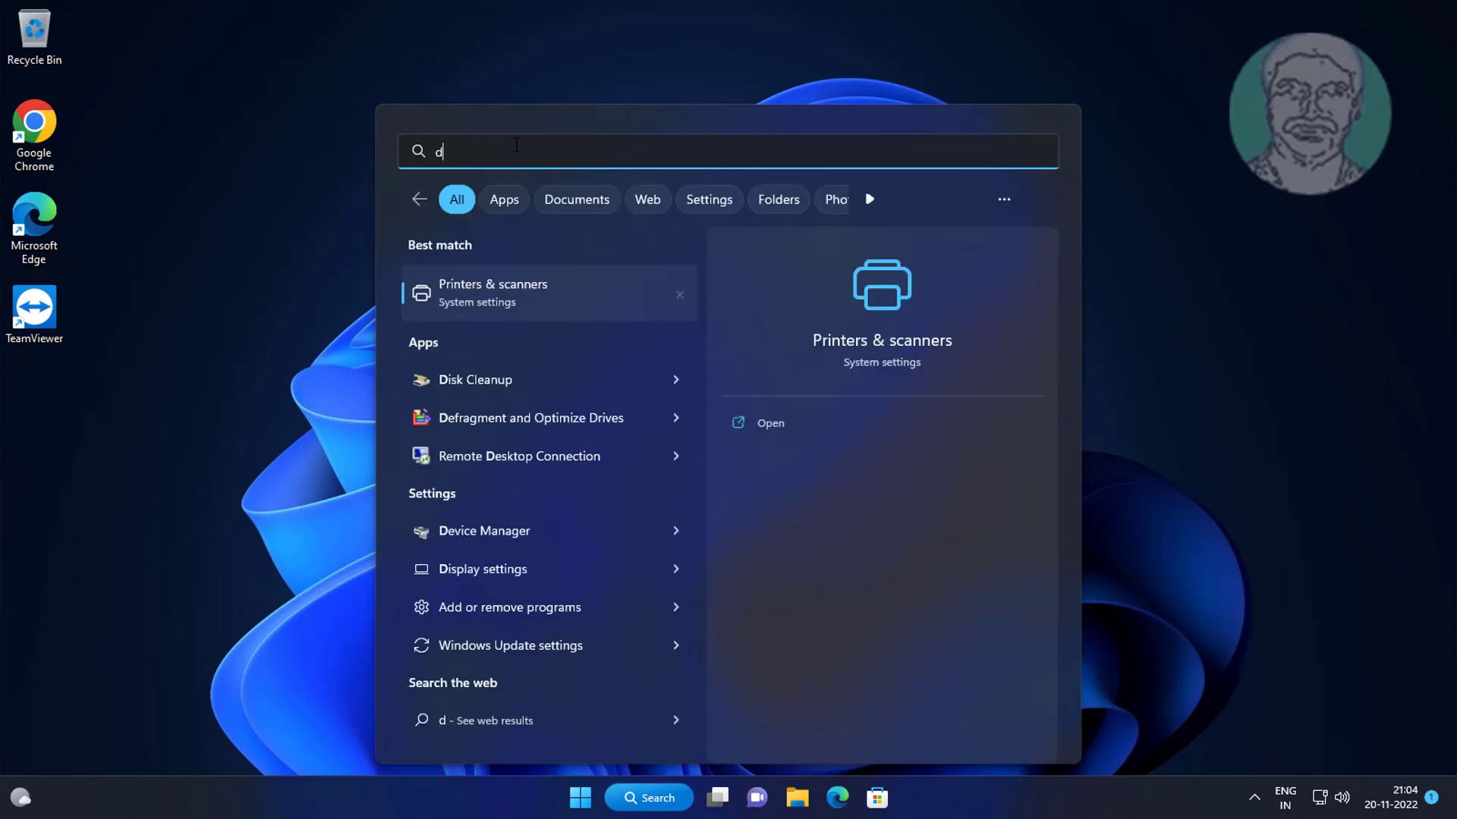
text(cmd)
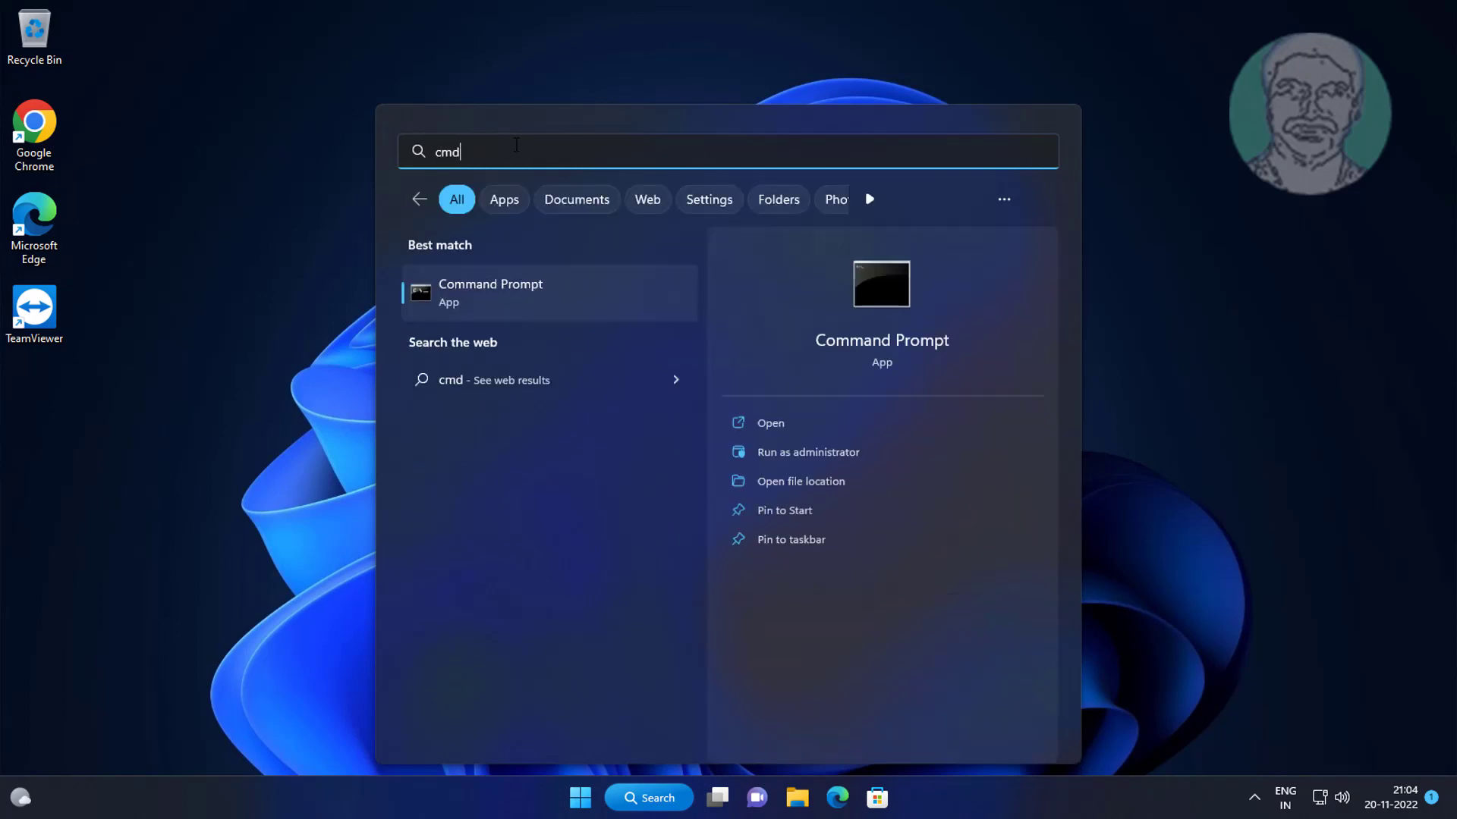
right_click(490, 292)
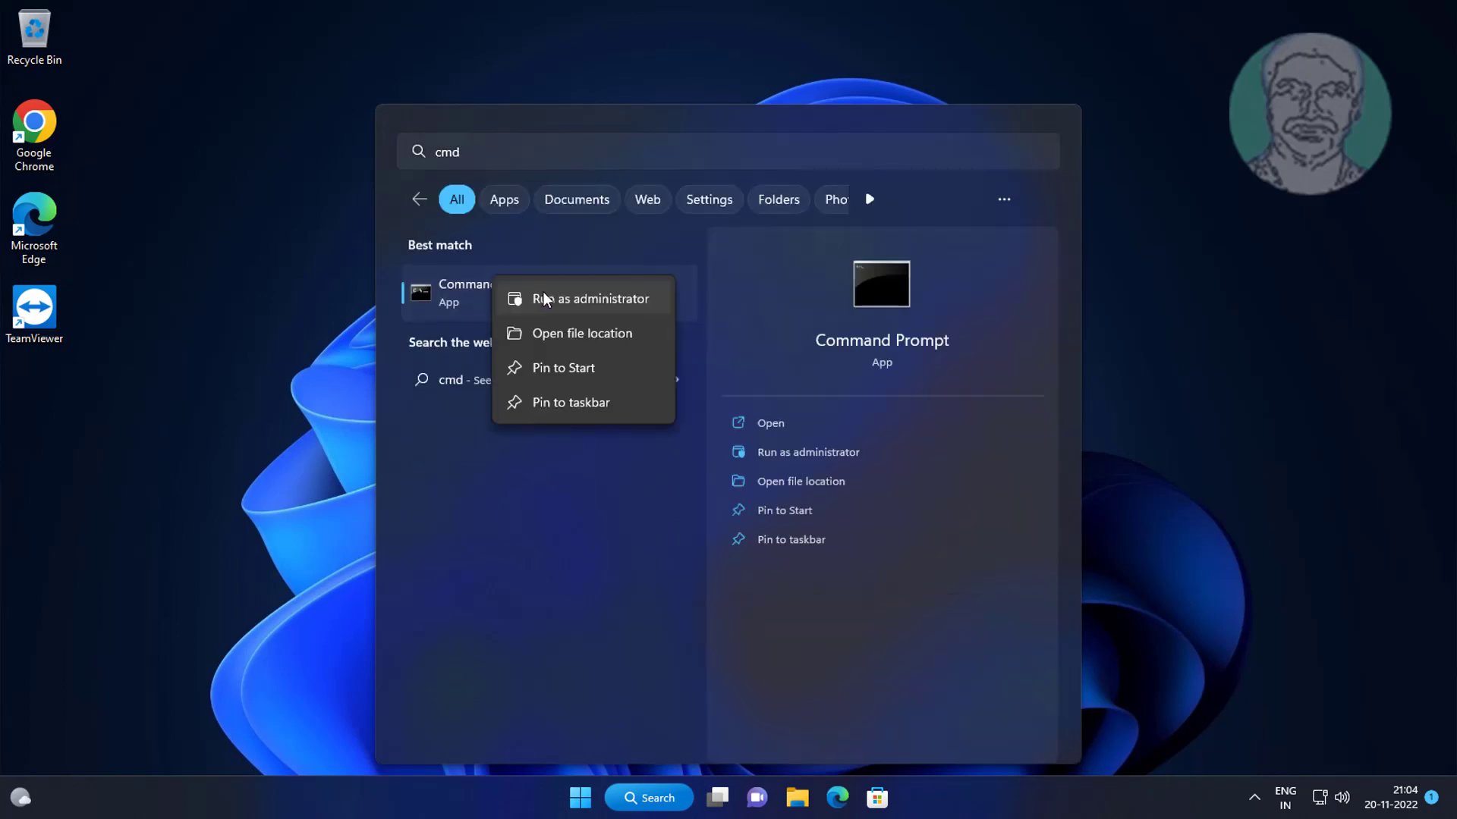
click(588, 299)
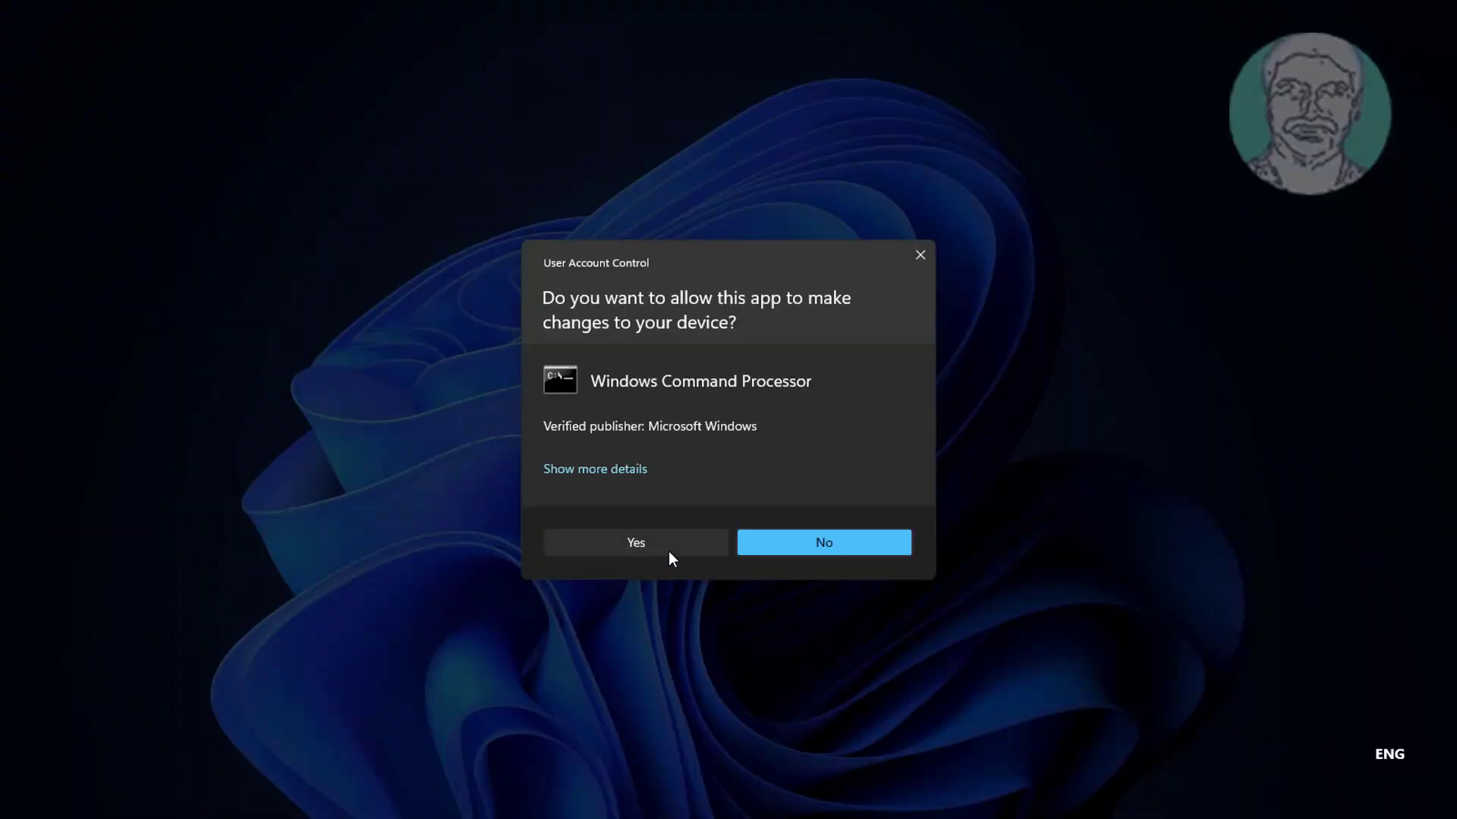
click(636, 541)
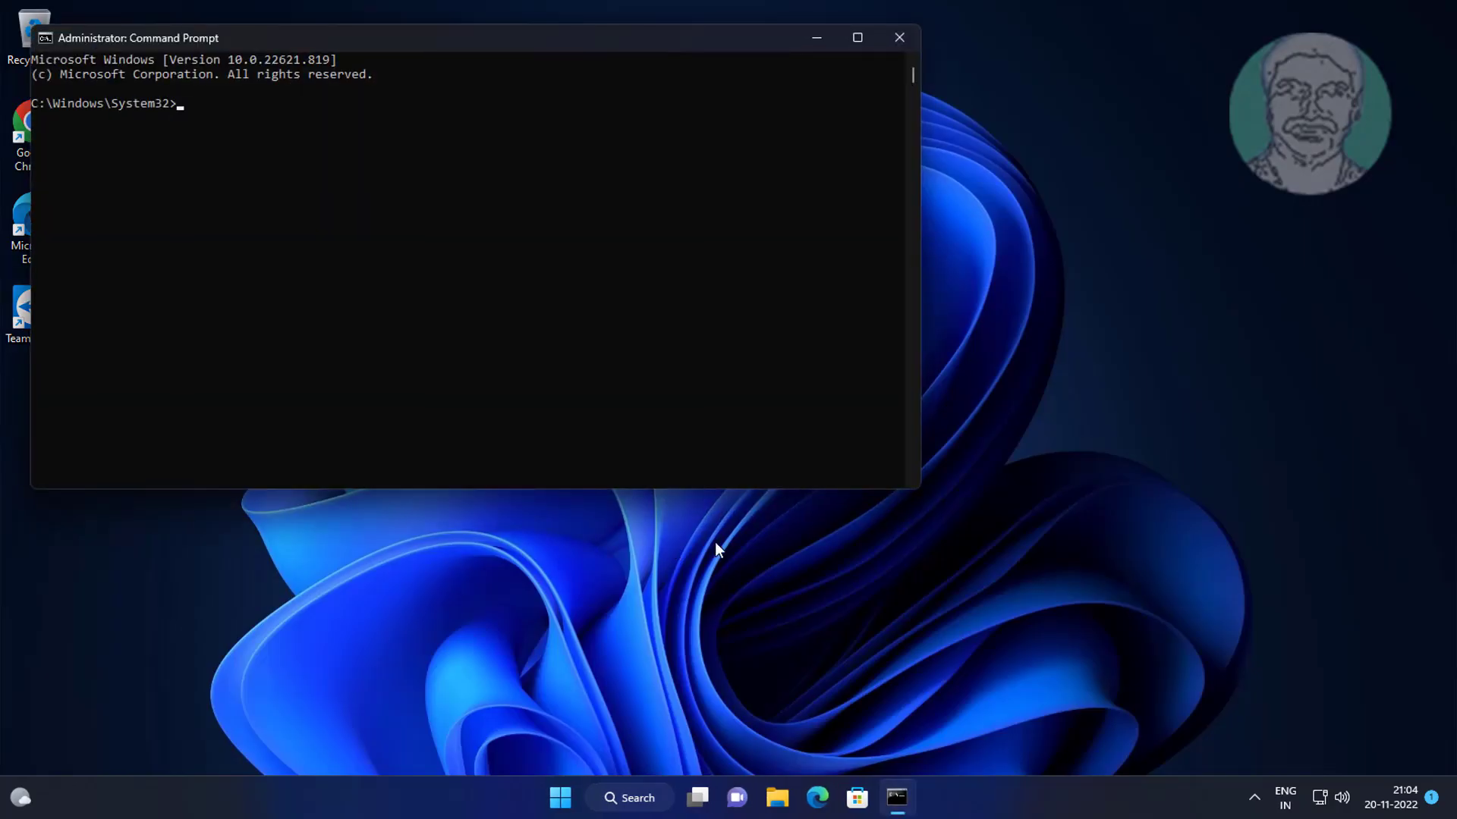
Start diskpart, list the disks, and select disk 1.
text(diskpart)
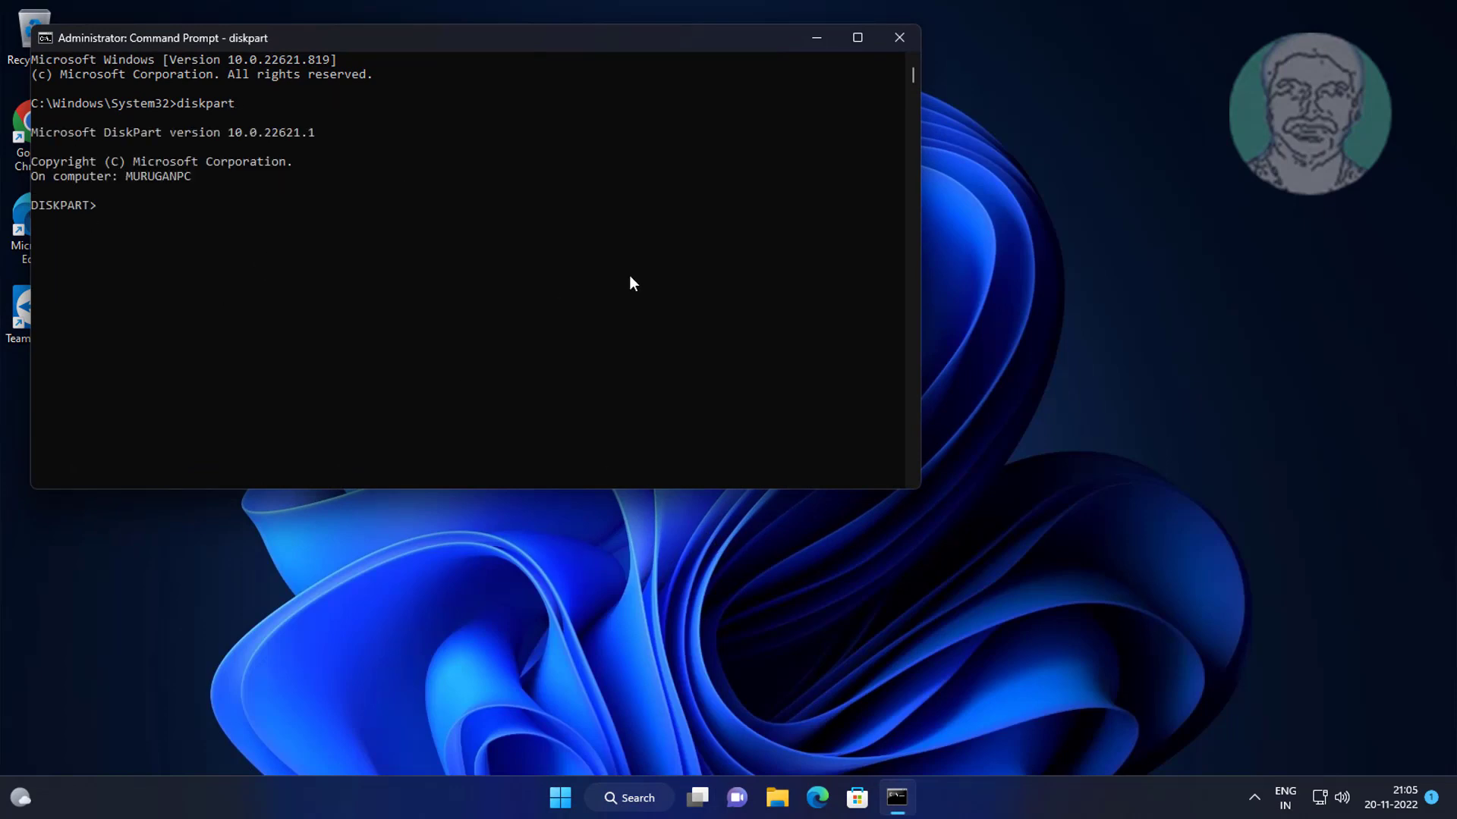
text(list disk)
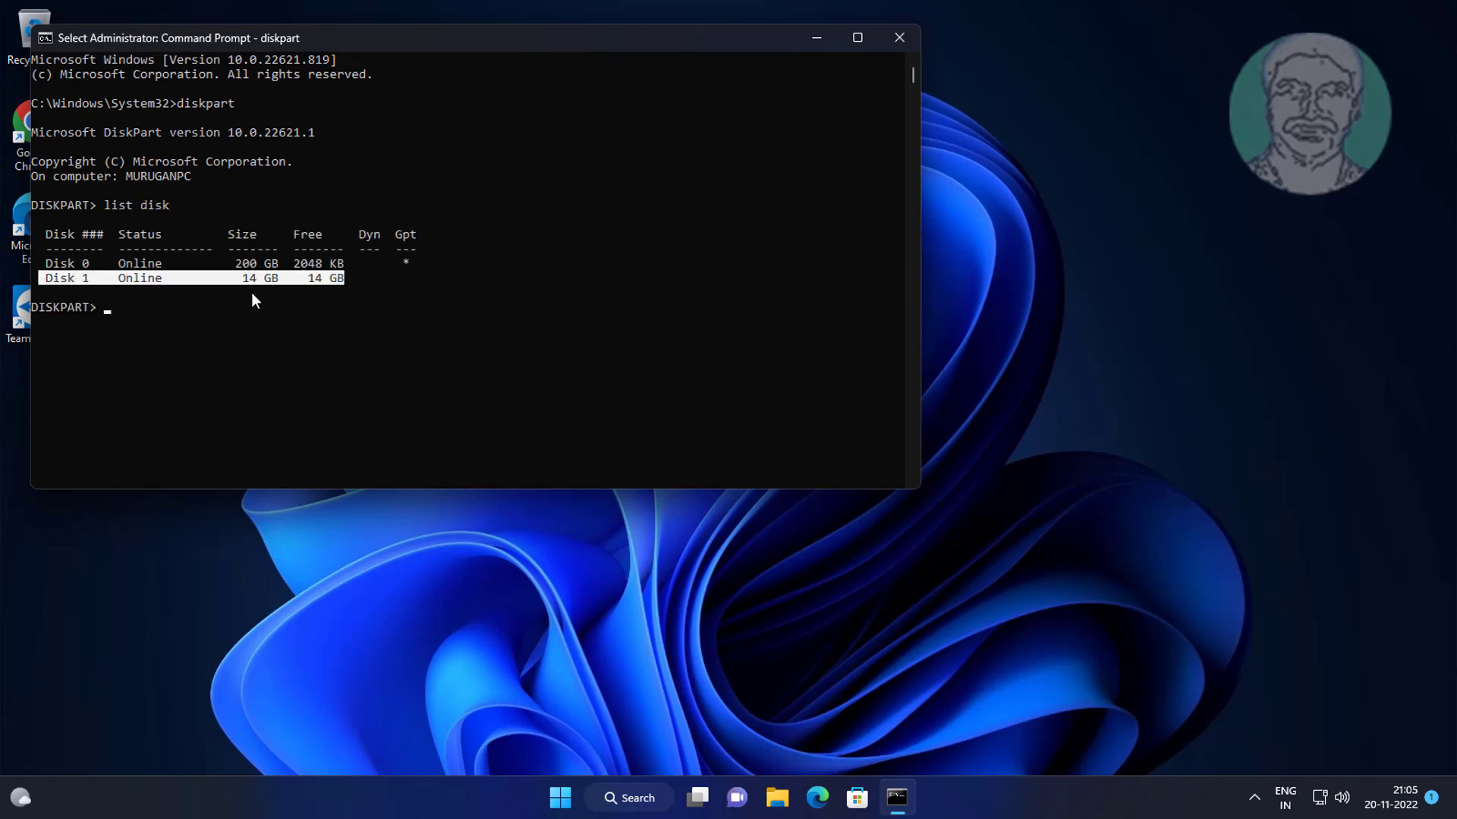
text(selet)
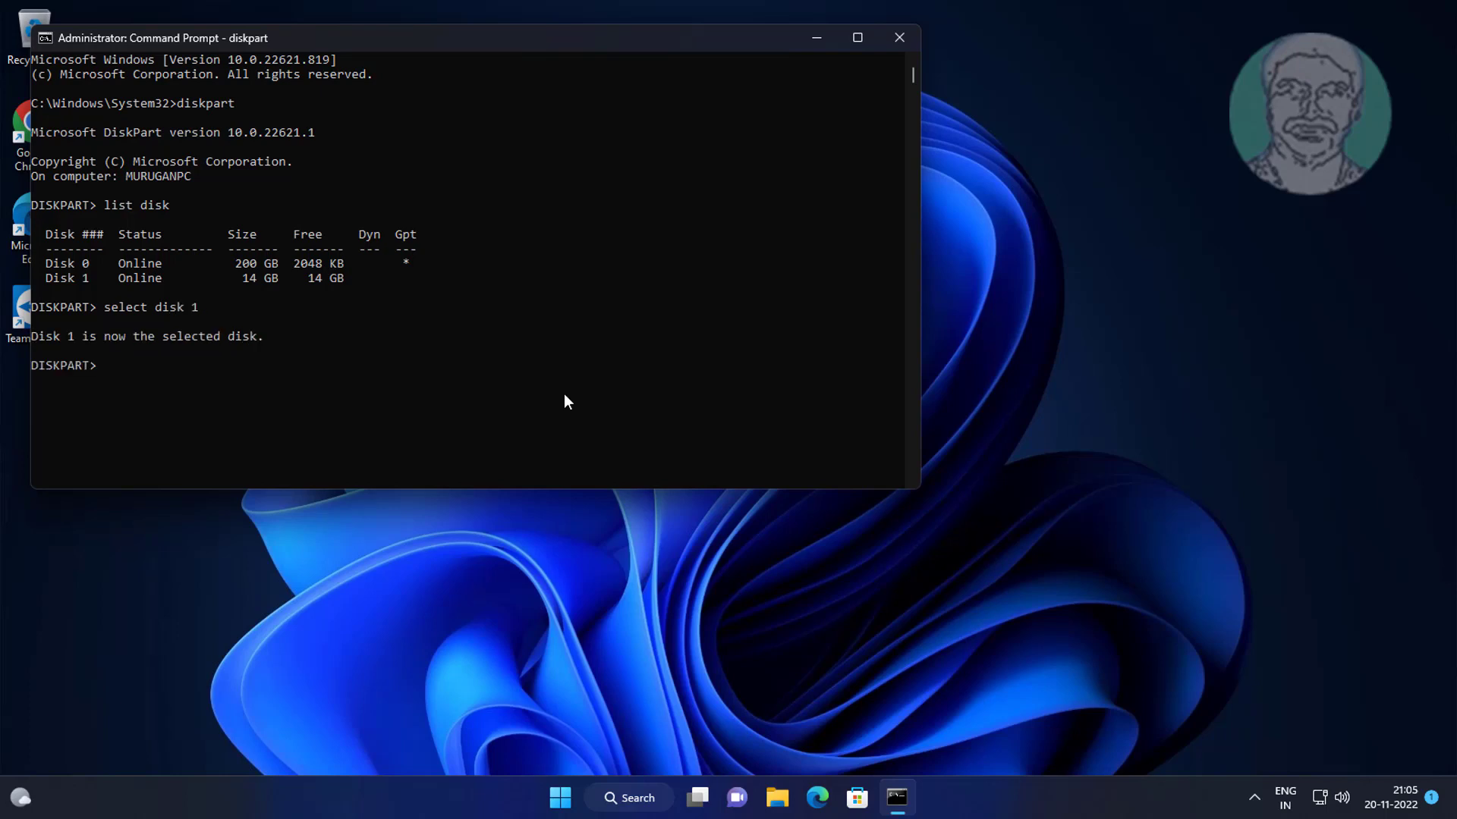
mouse_move(455, 350)
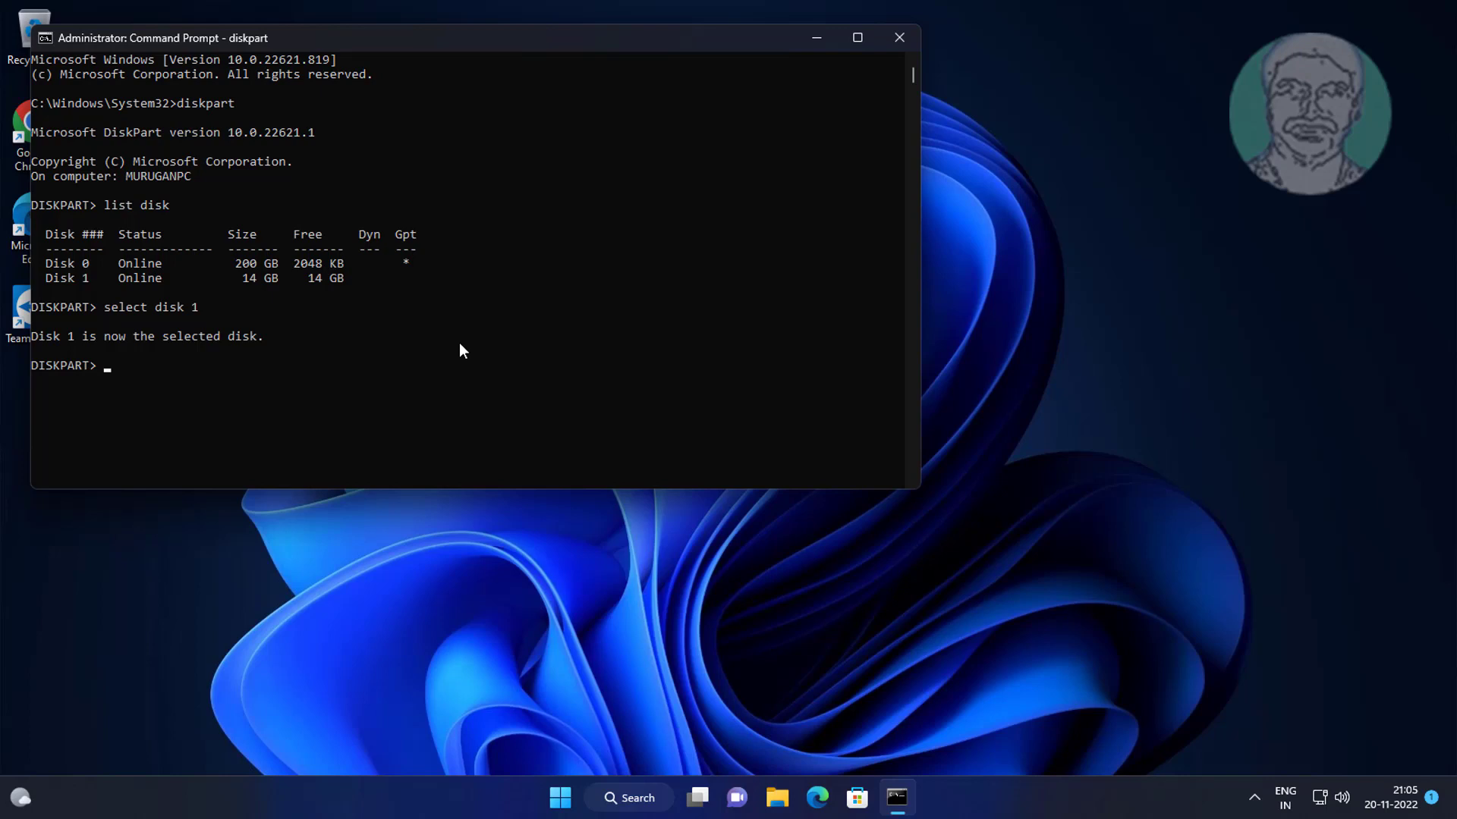
List volumes, select volume 4, clean the removable disk, and exit.
text(list volume)
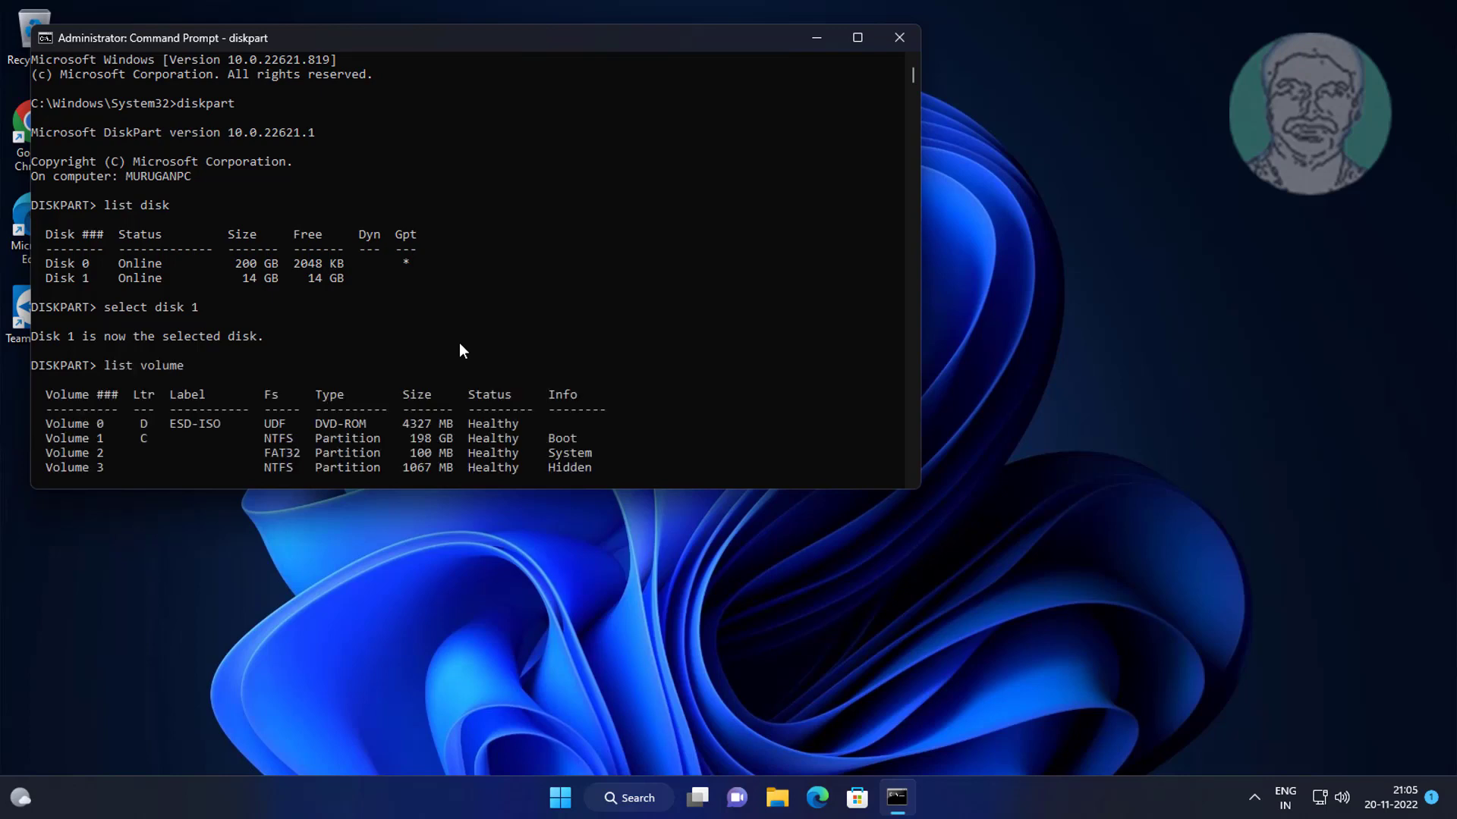
key(Return)
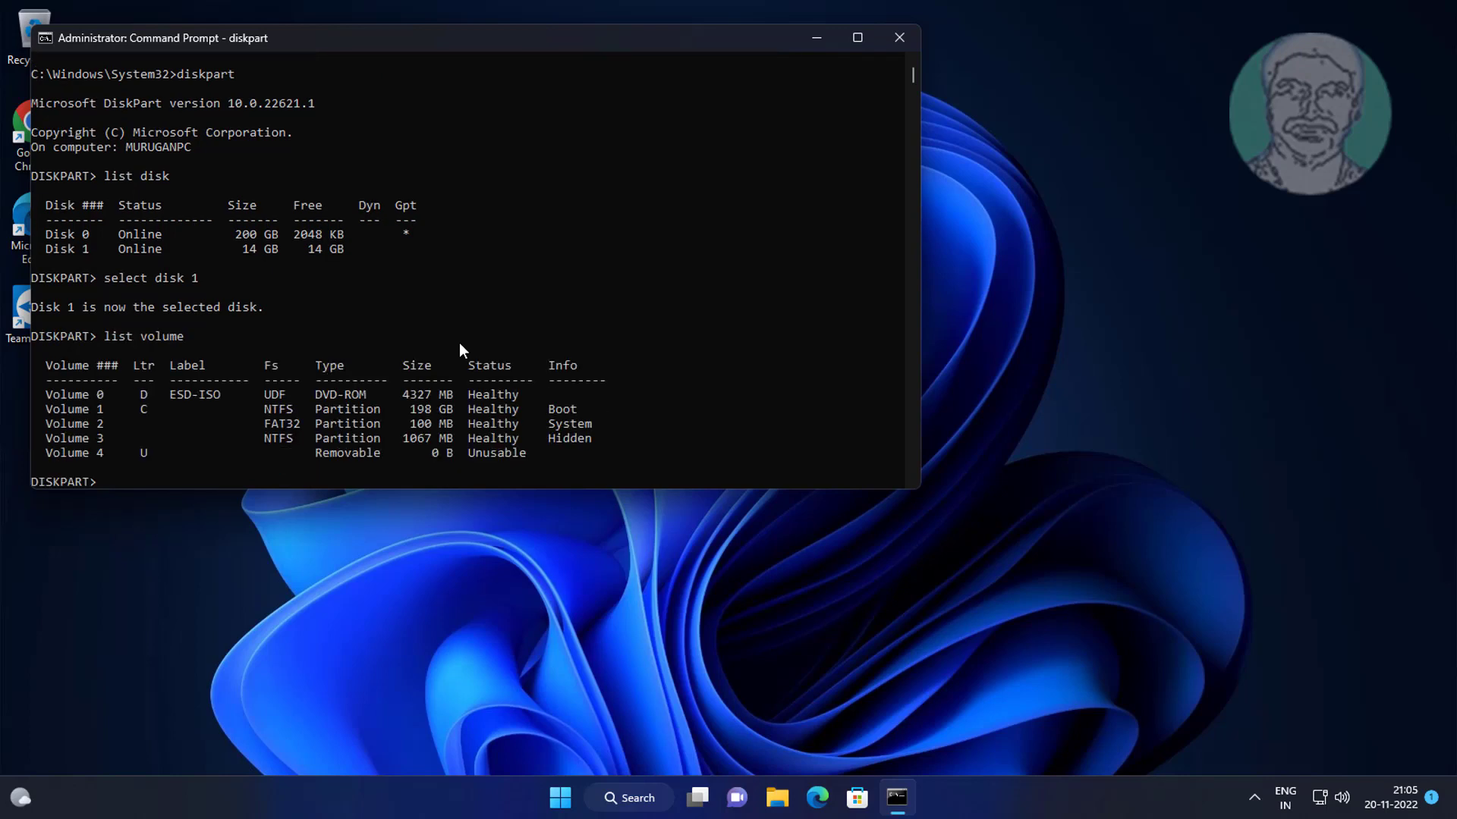
mouse_move(126, 312)
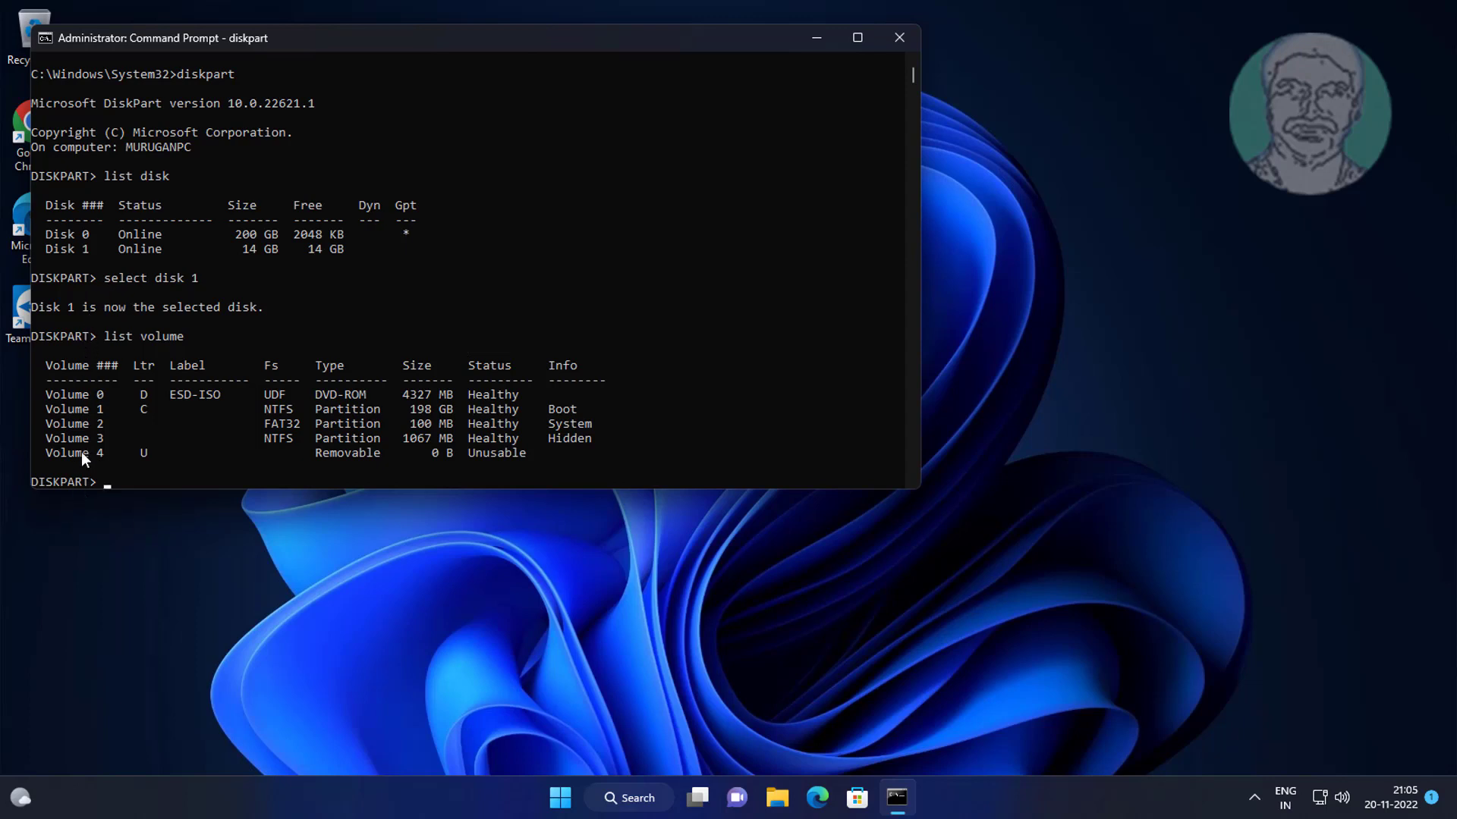
double_click(64, 453)
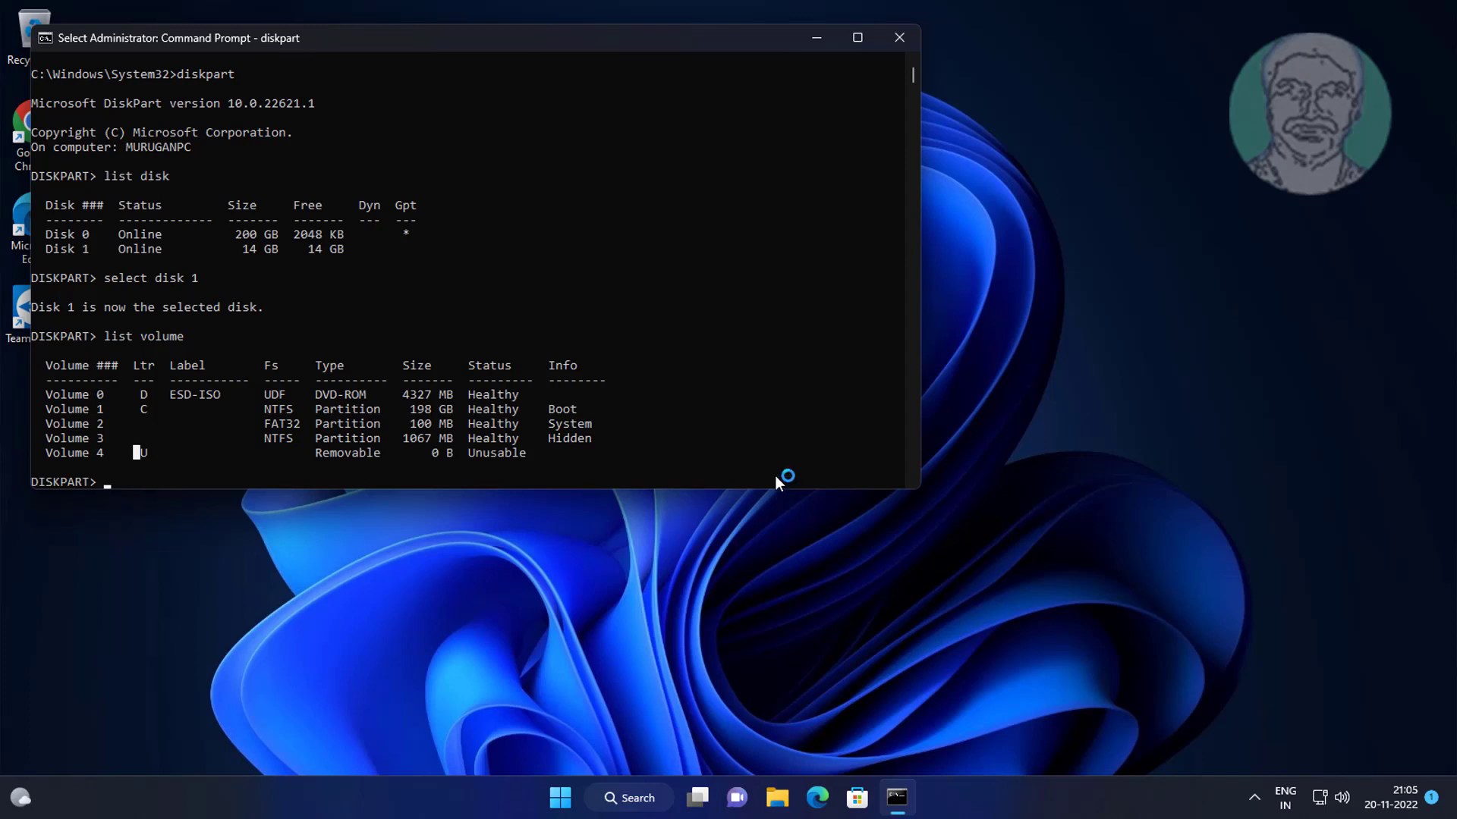
text(select volume 4)
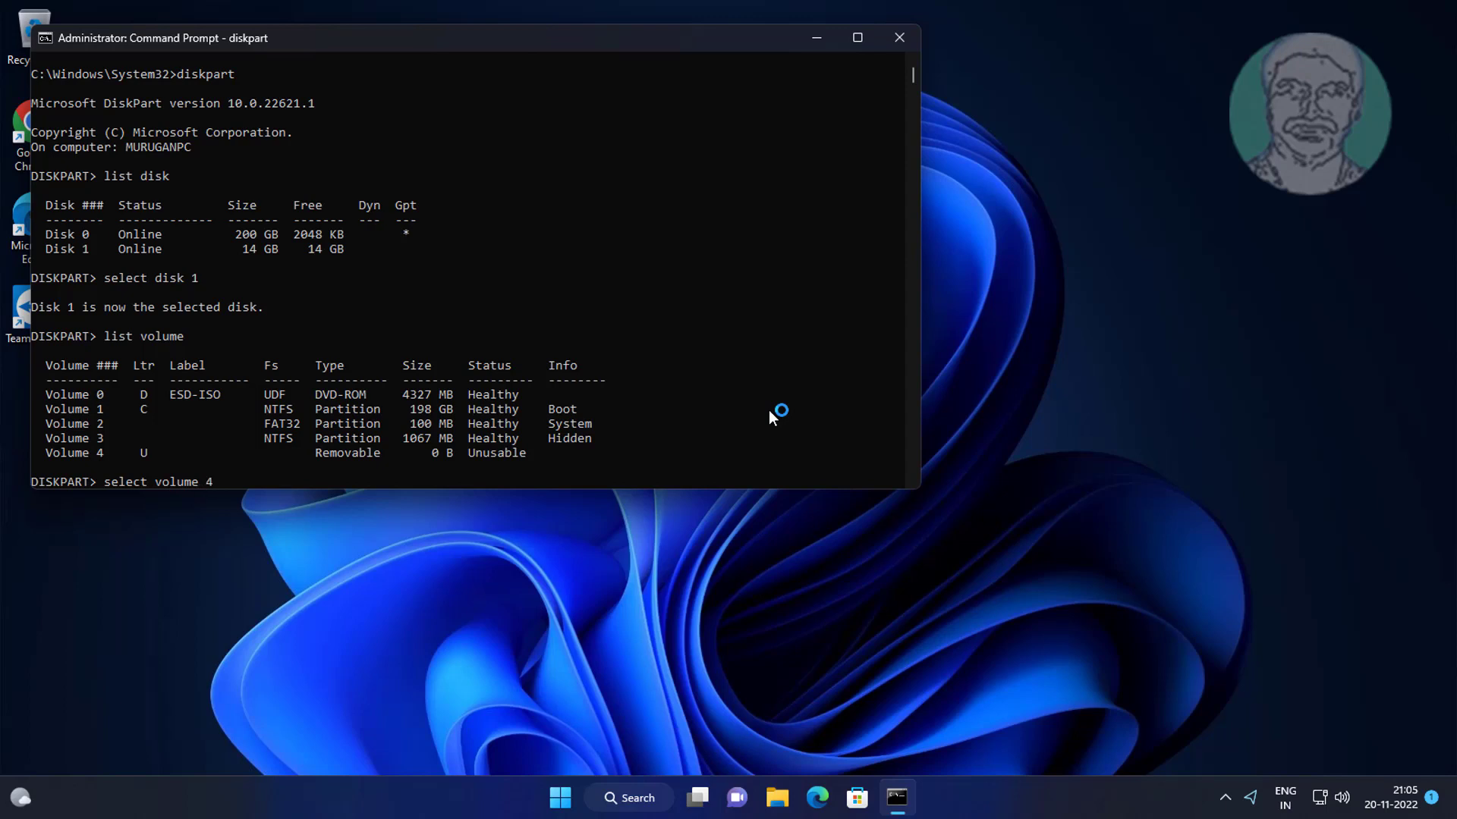
text(clean)
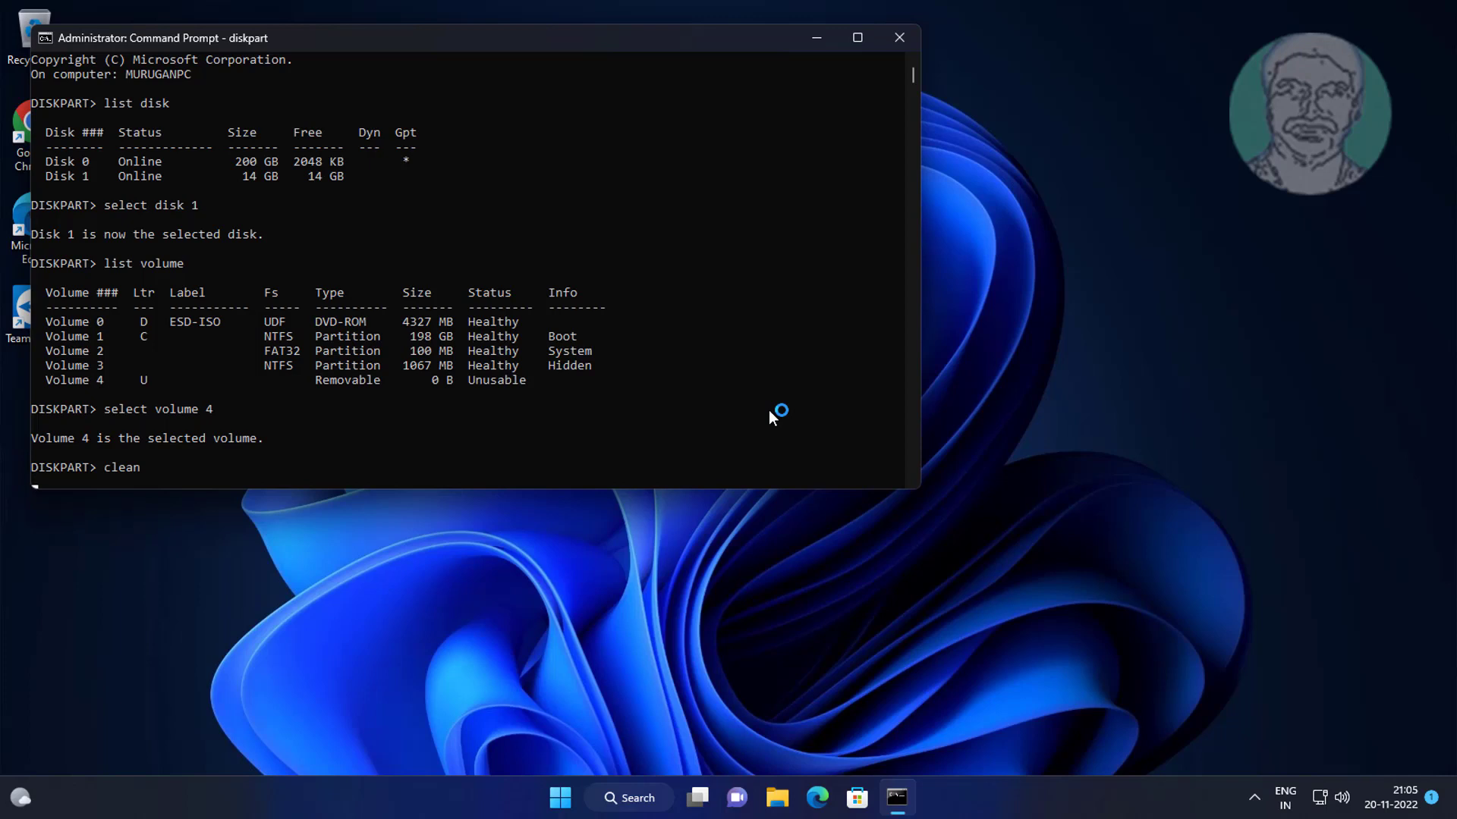
text(e)
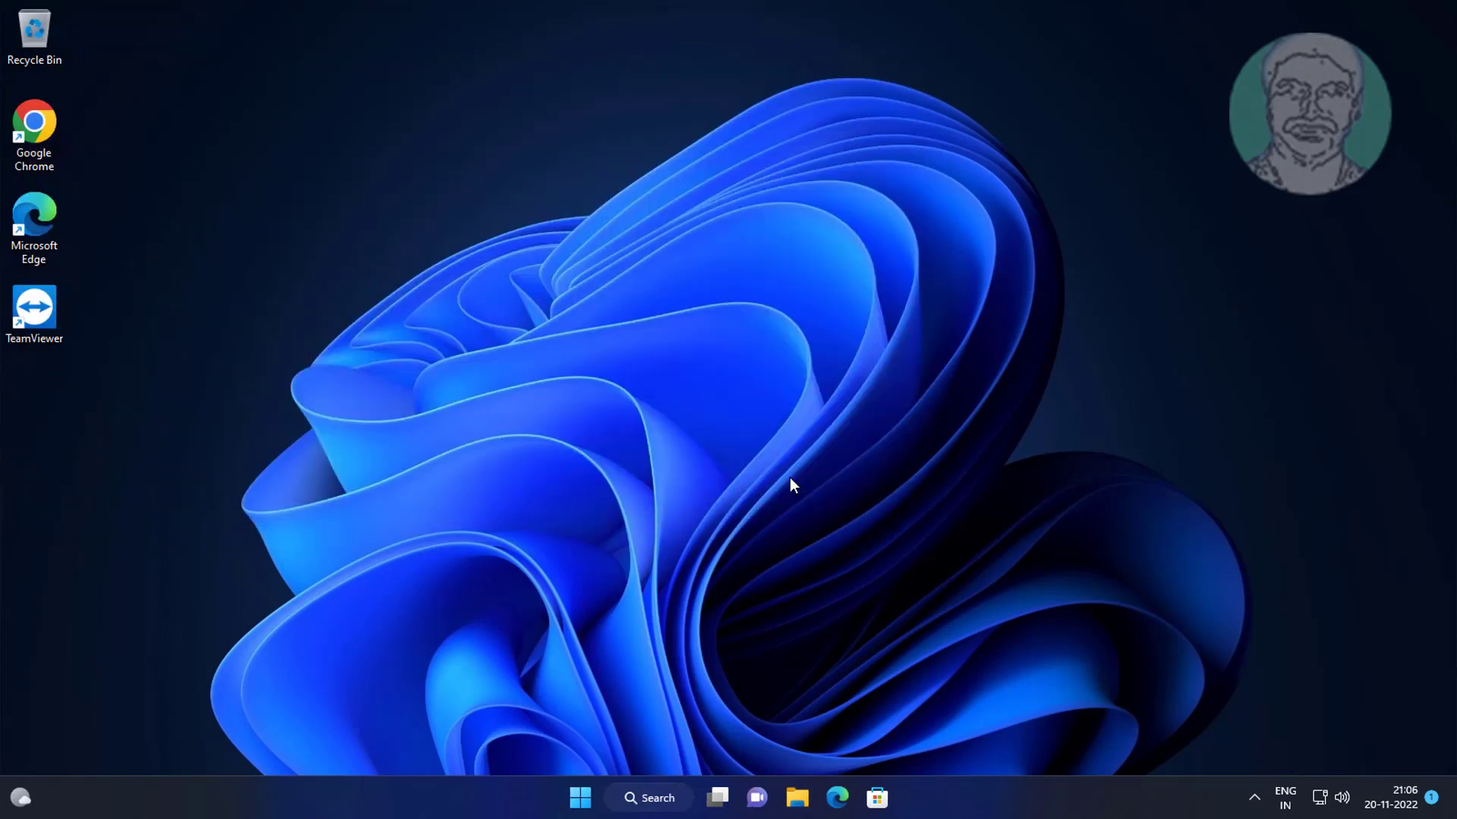
Search Windows for 'format' to find Create and format hard disk partitions.
click(648, 797)
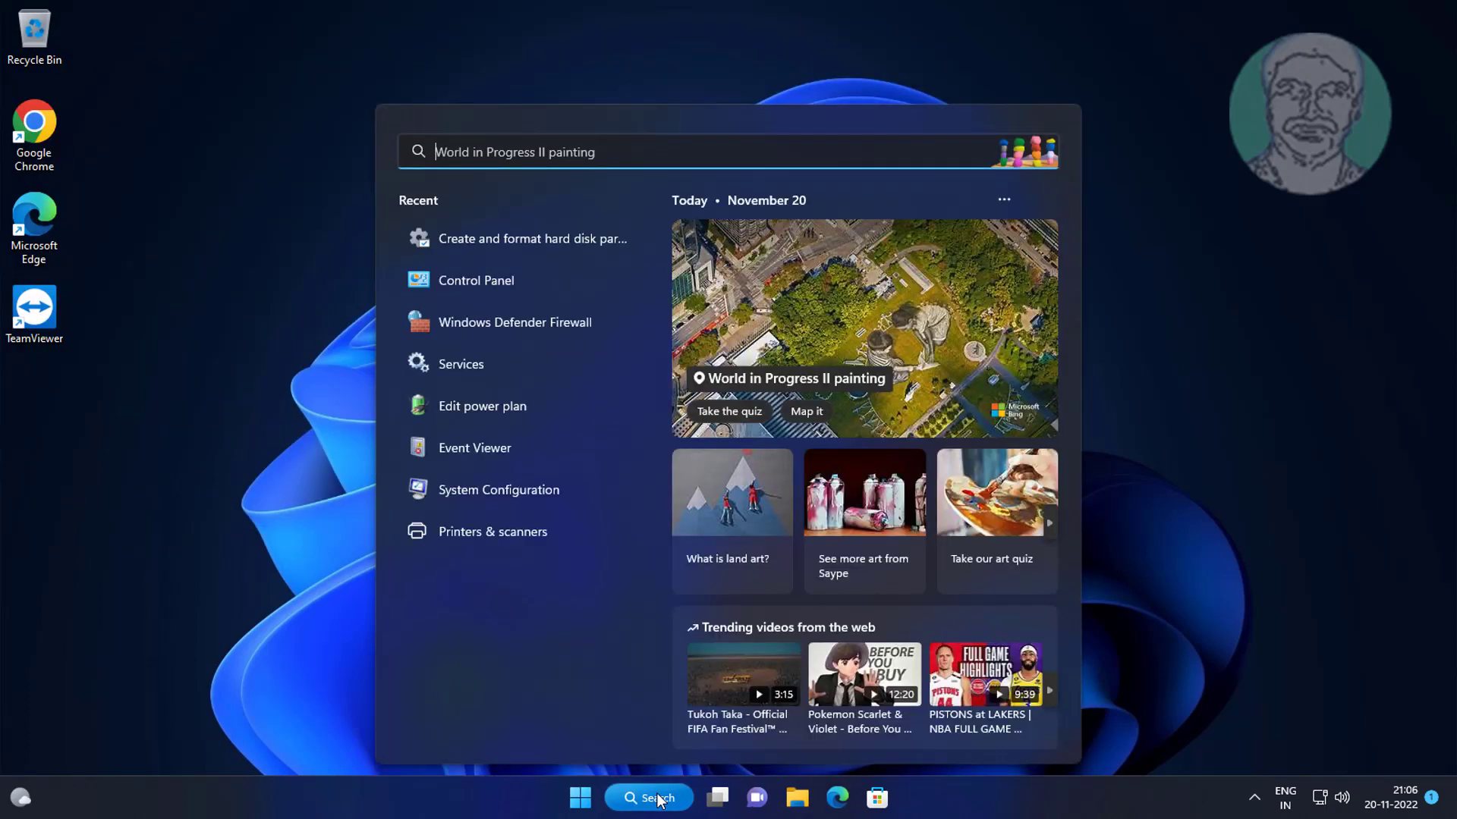
text(format)
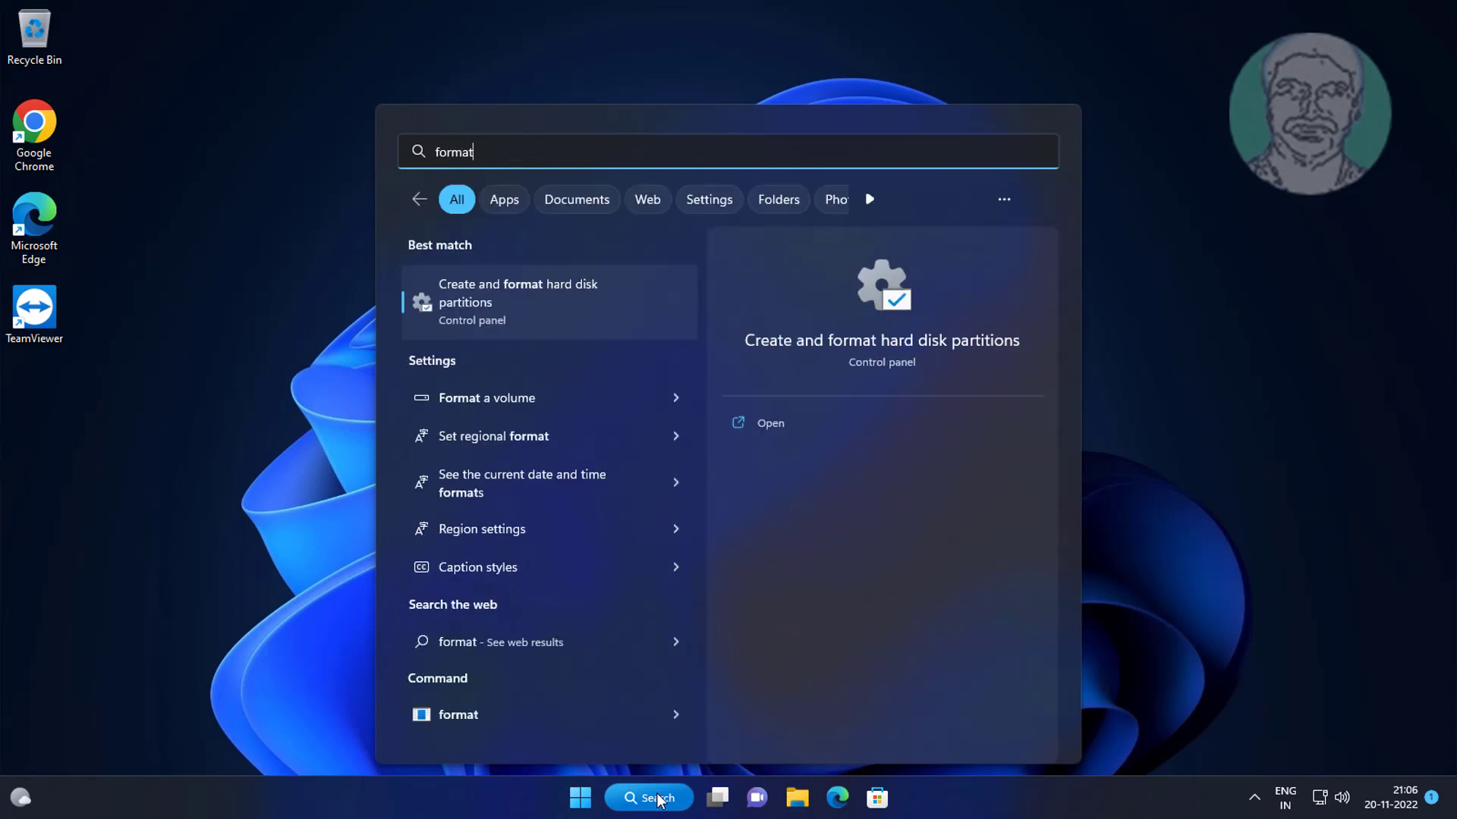
mouse_move(511, 227)
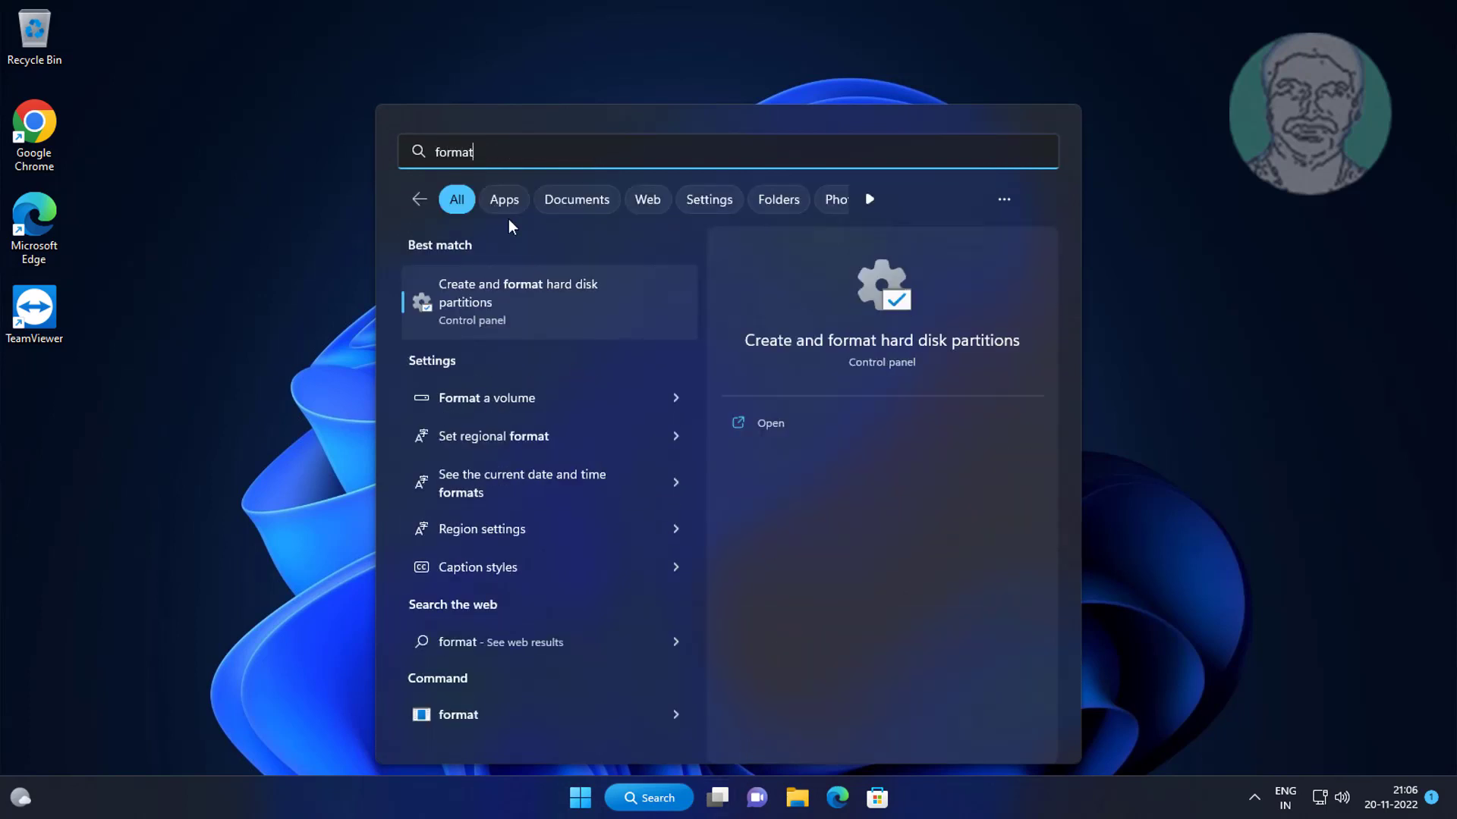
mouse_move(529, 299)
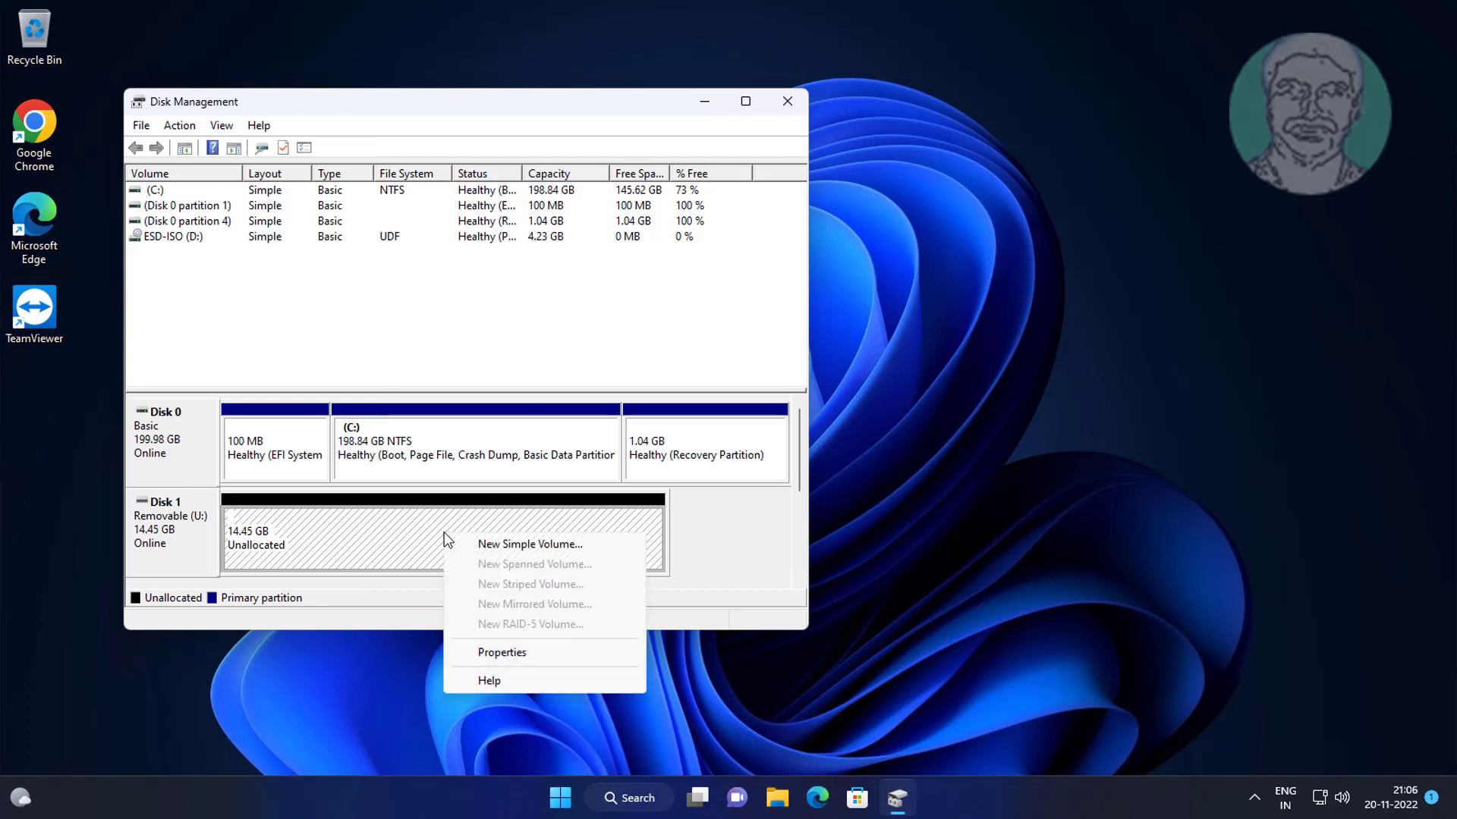
Create an NTFS quick-formatted New Volume (E:) on the 14.45 GB unallocated space, then close Disk Management.
click(529, 543)
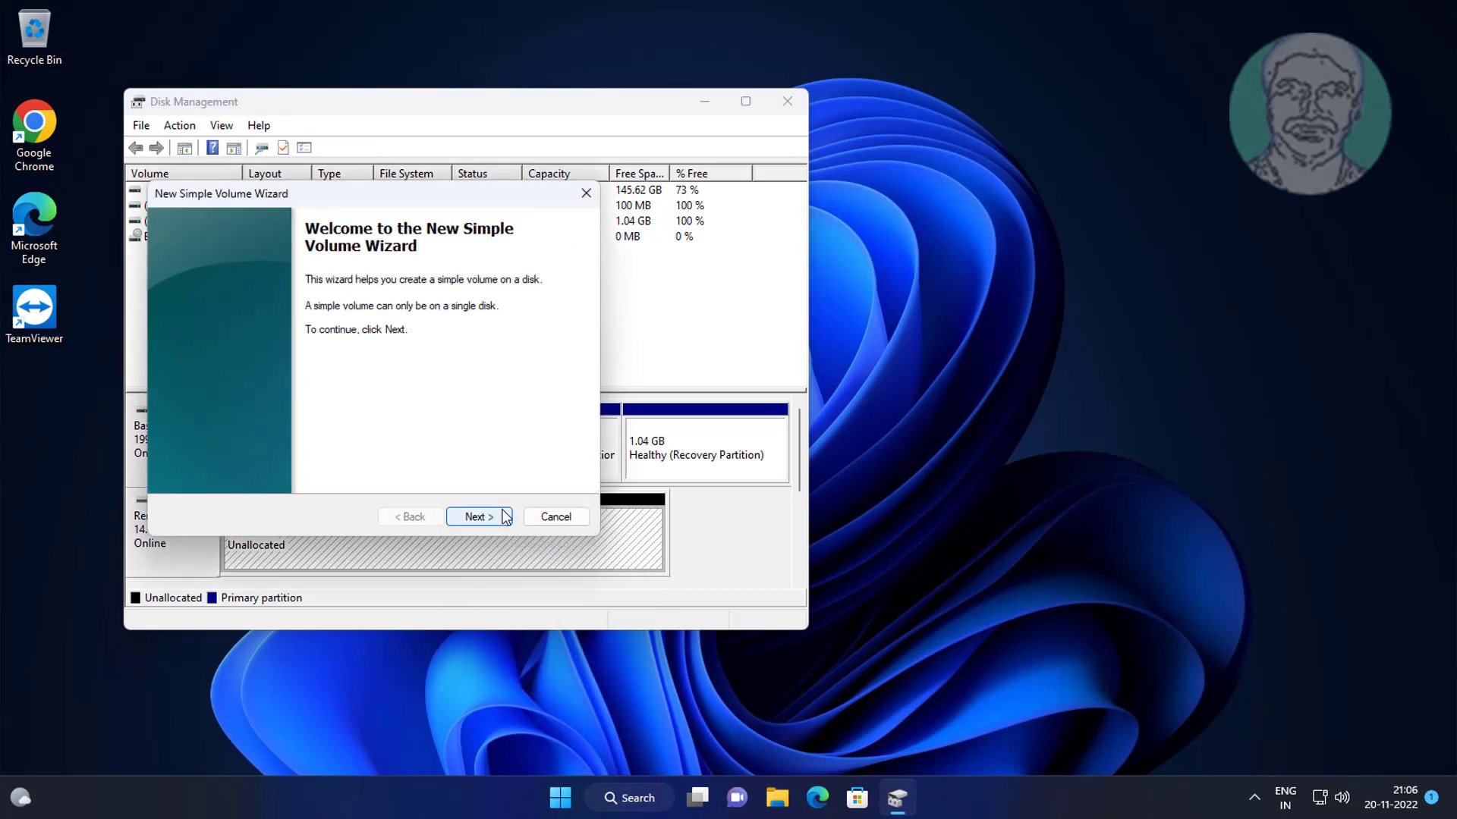
click(478, 516)
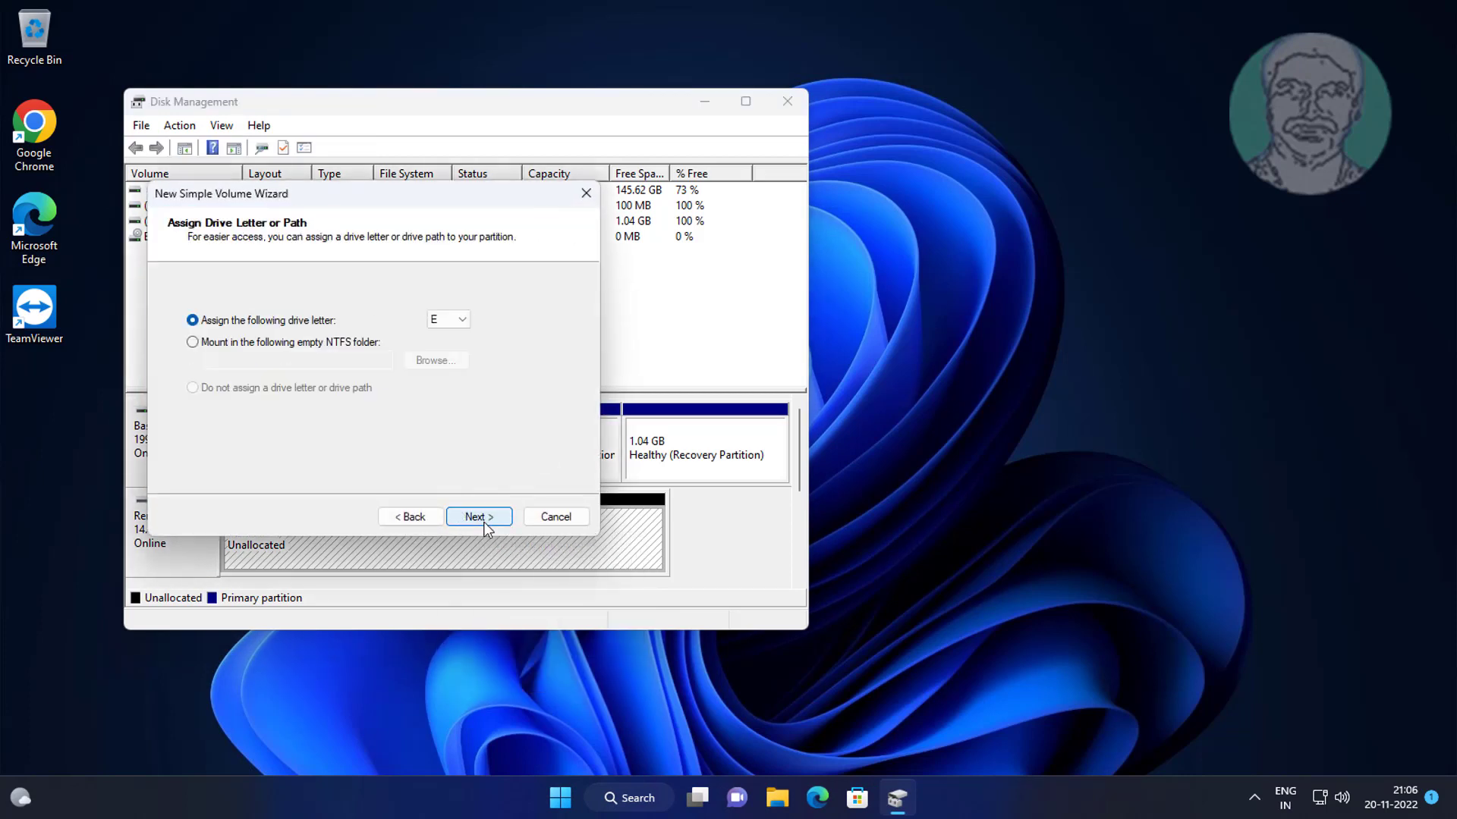
click(478, 516)
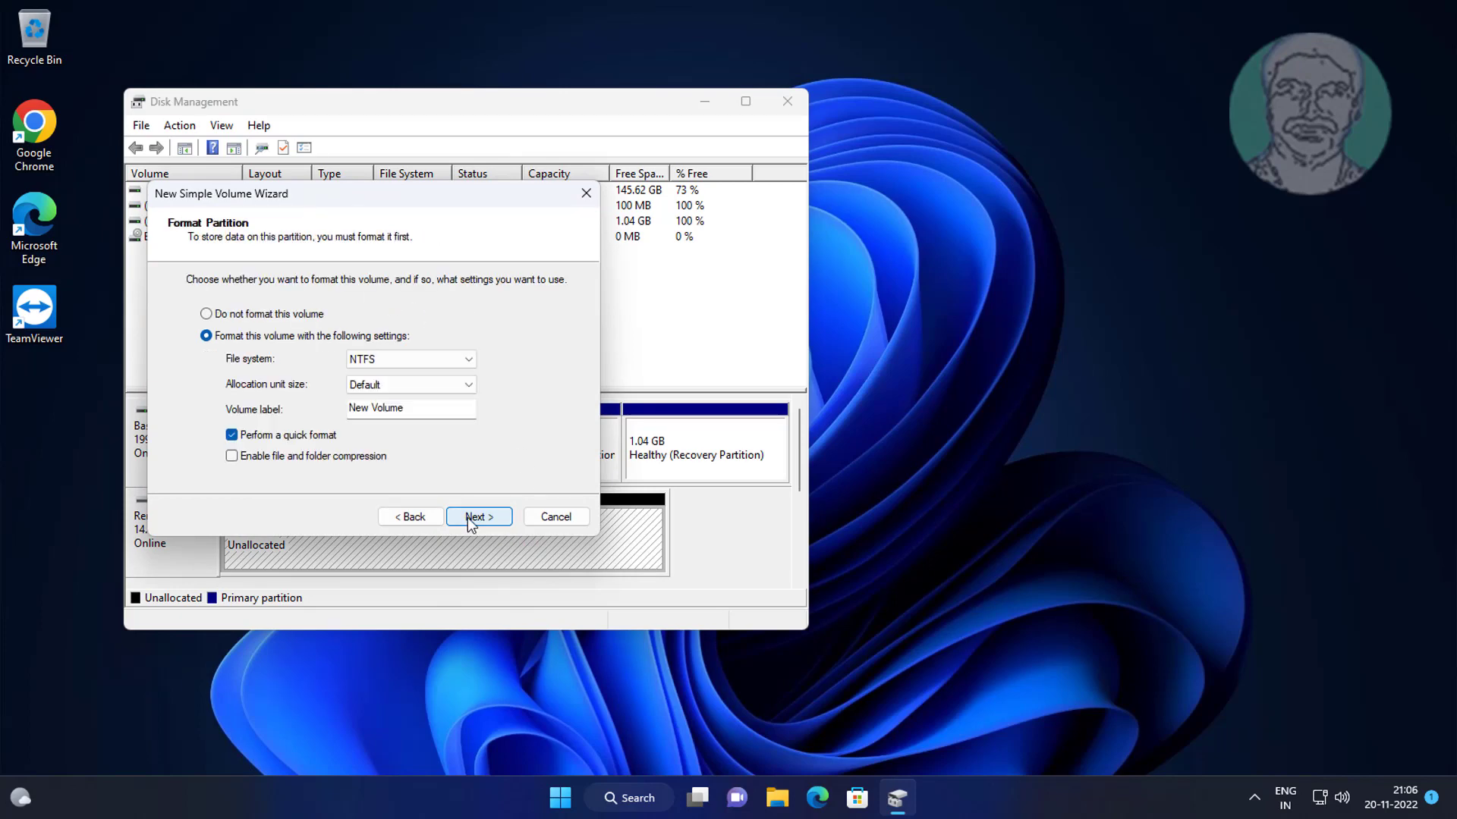
click(478, 516)
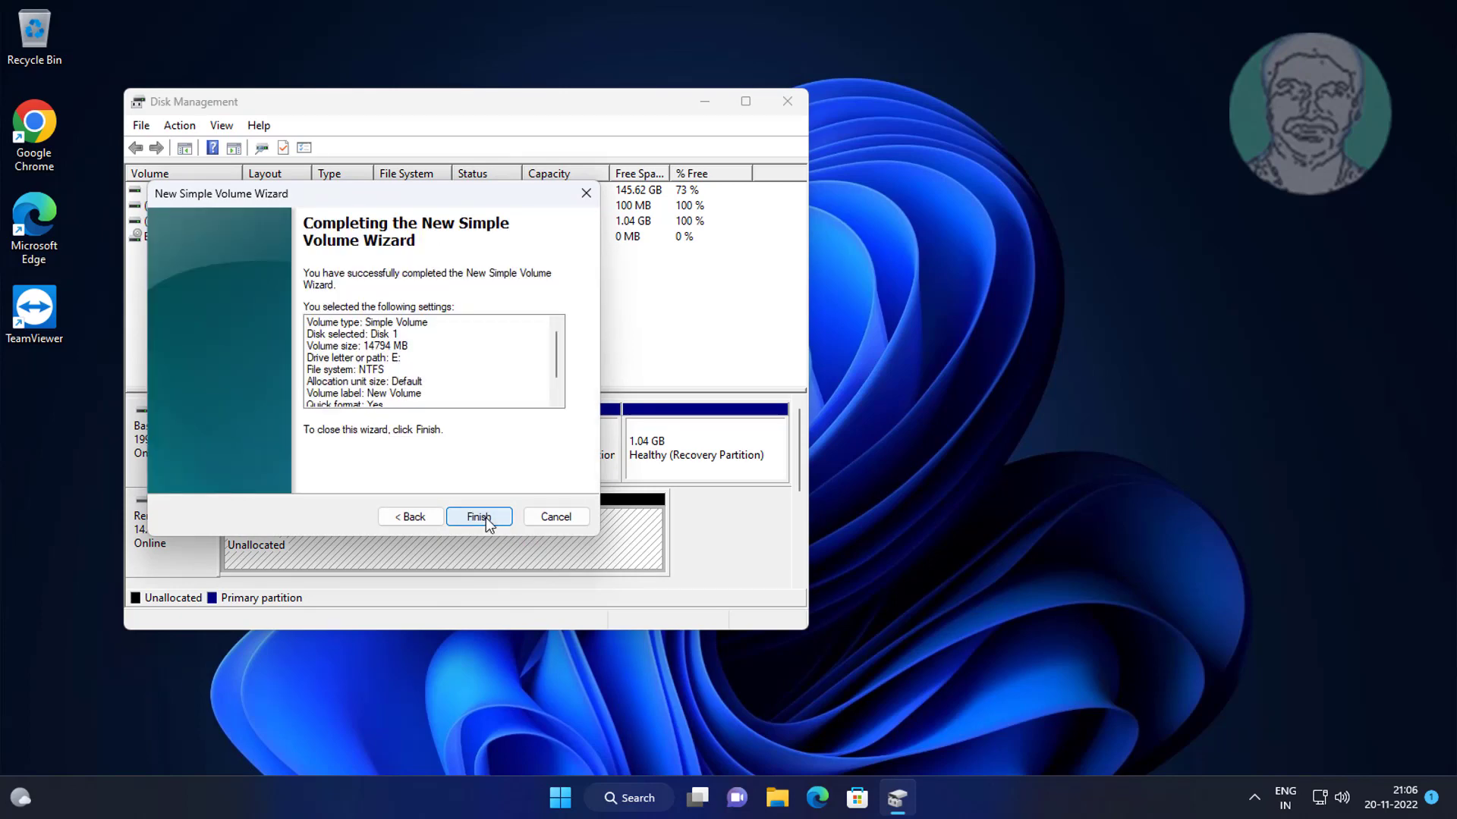
click(478, 516)
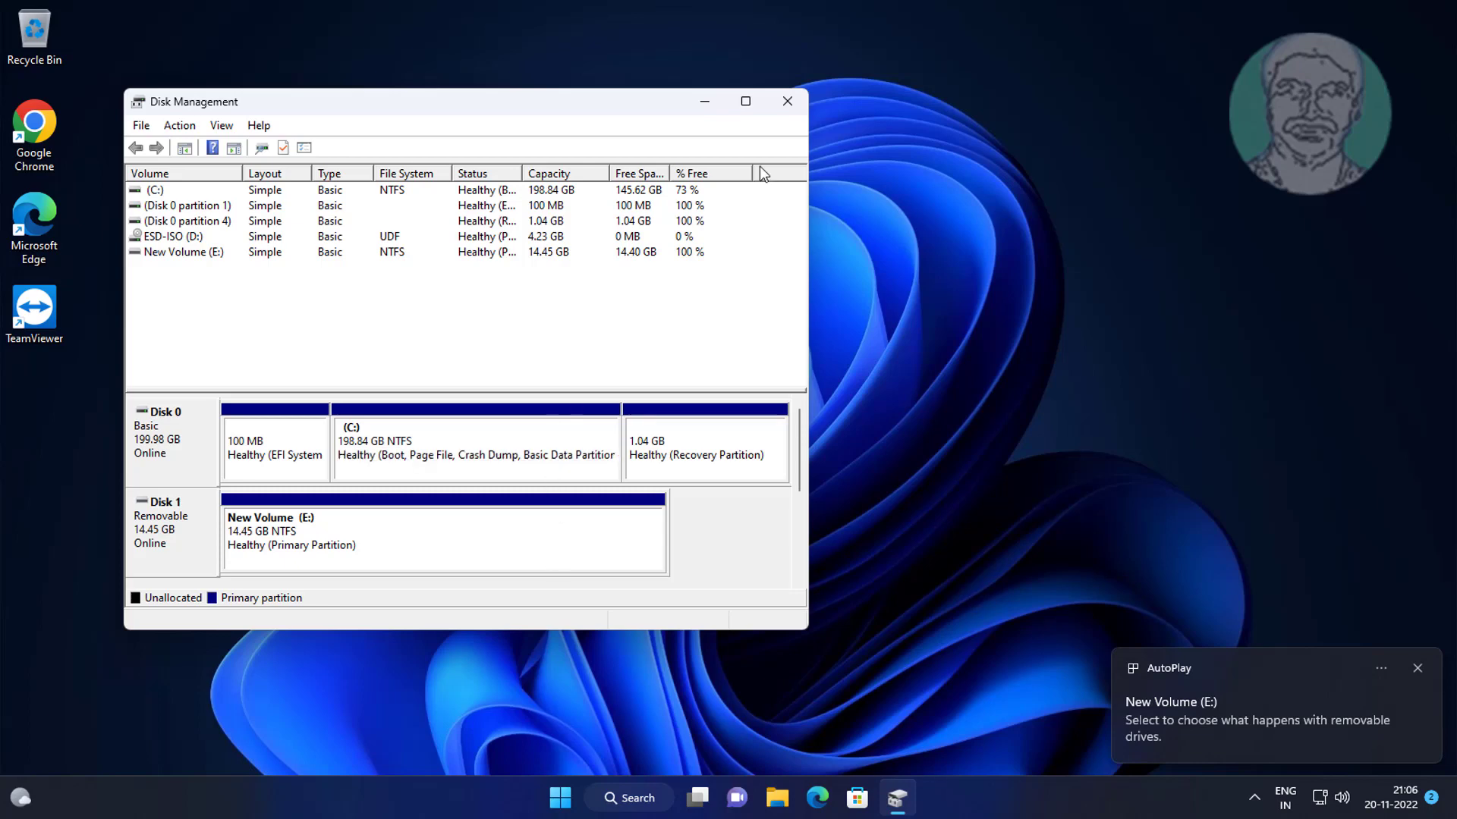
click(788, 102)
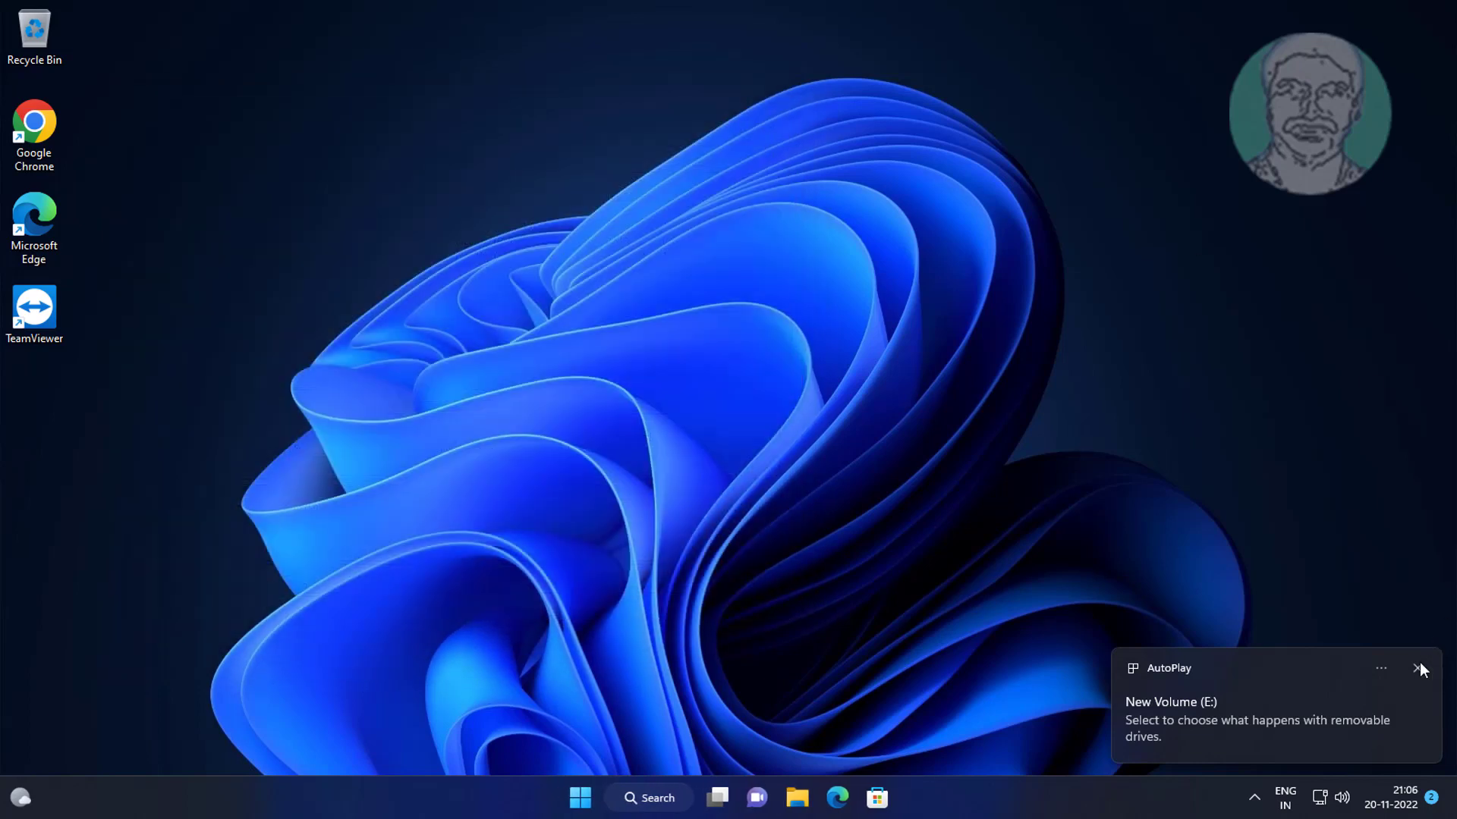